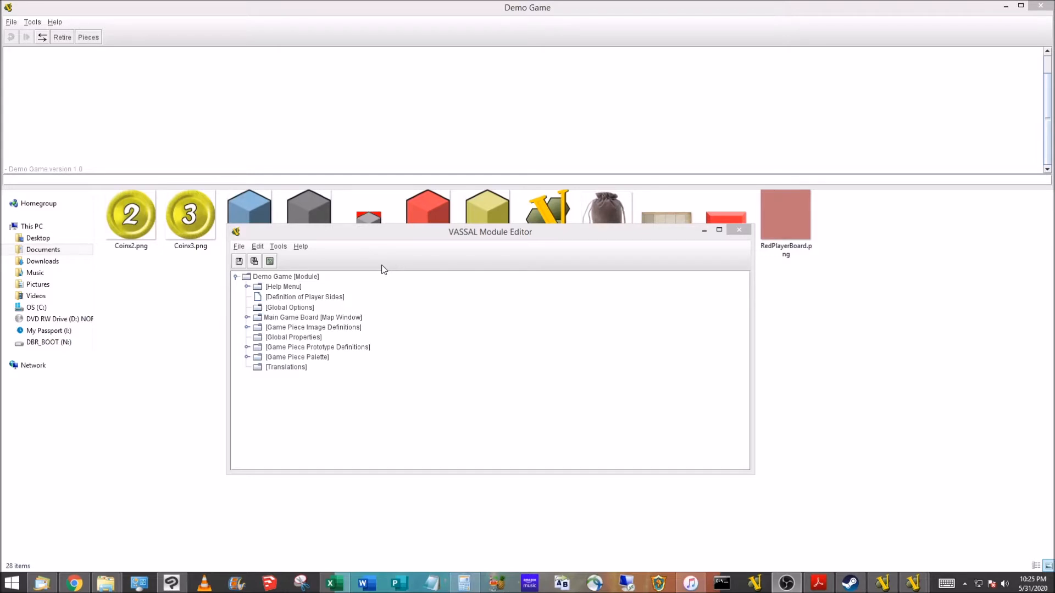
mouse_move(266, 345)
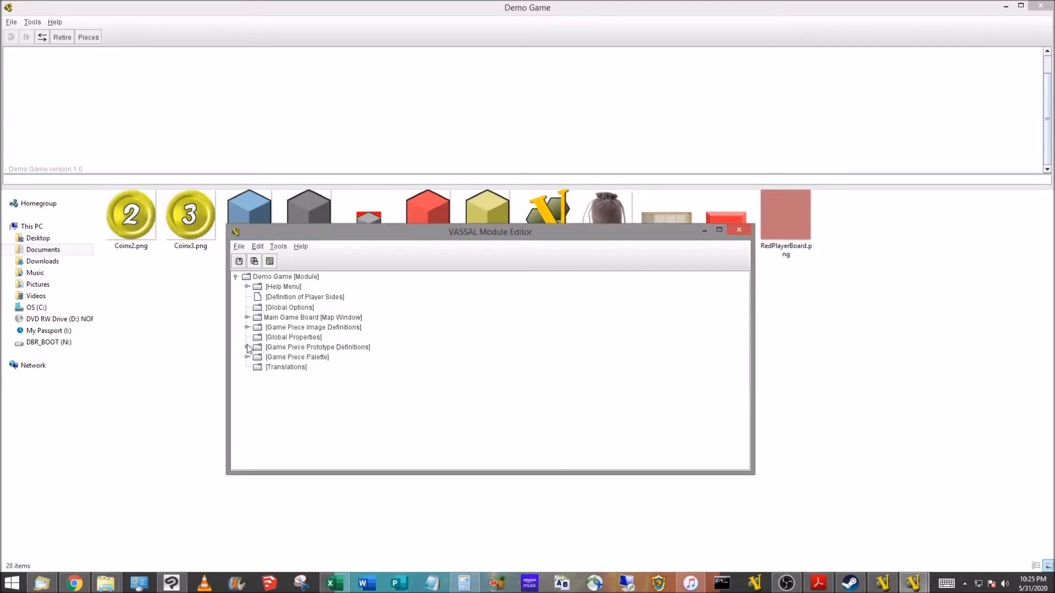
- Expand the prototype definitions showing Cube Proto and Card Proto, and add a new prototype
click(247, 346)
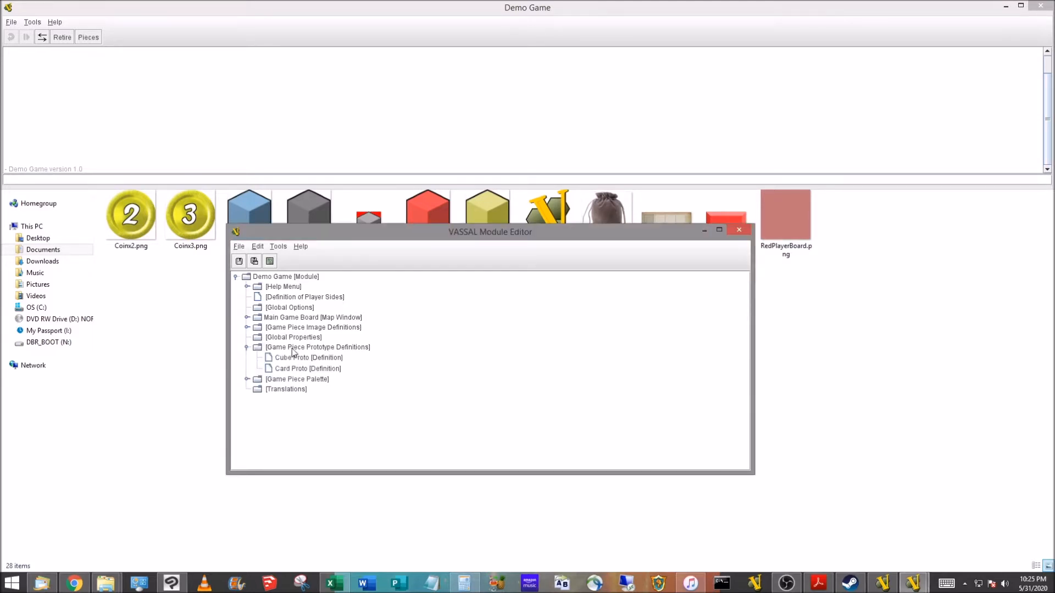
right_click(318, 347)
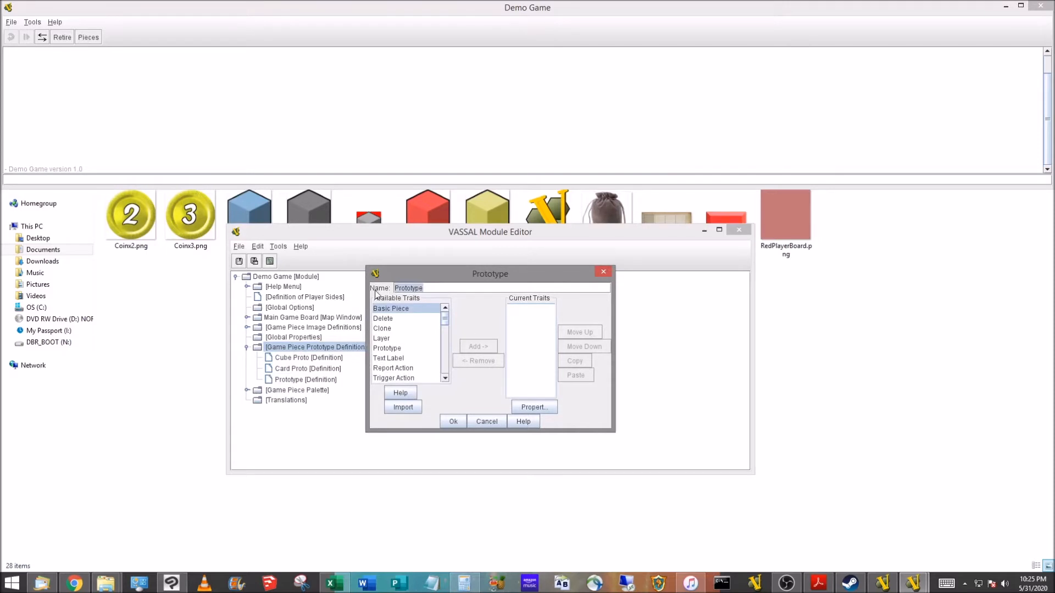
- Name the prototype 'Tile Proto' and add a Delete trait with default settings plus a Clone trait
text(Tile Proto)
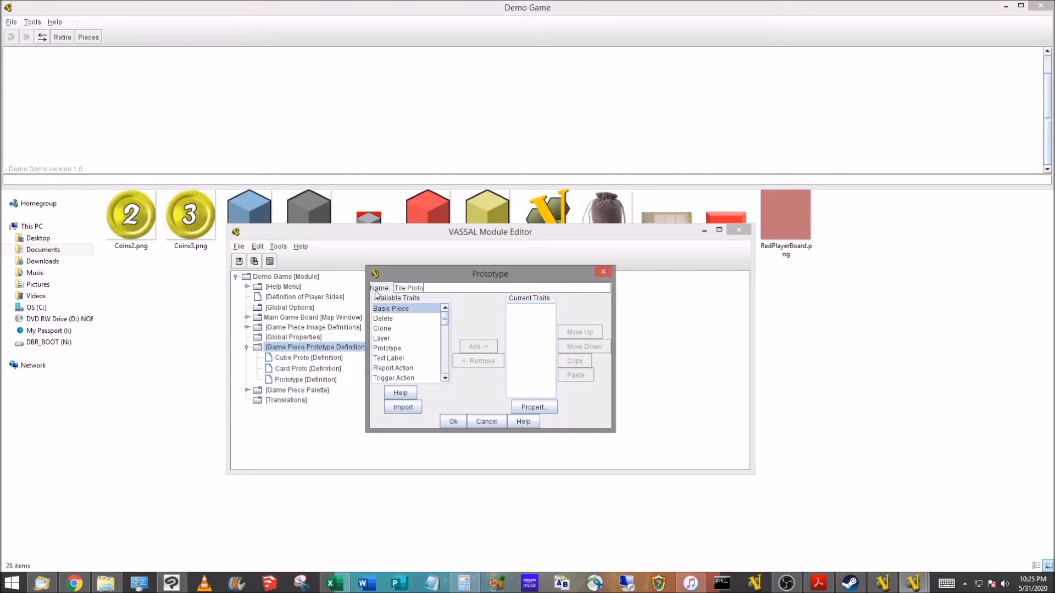
mouse_move(398, 321)
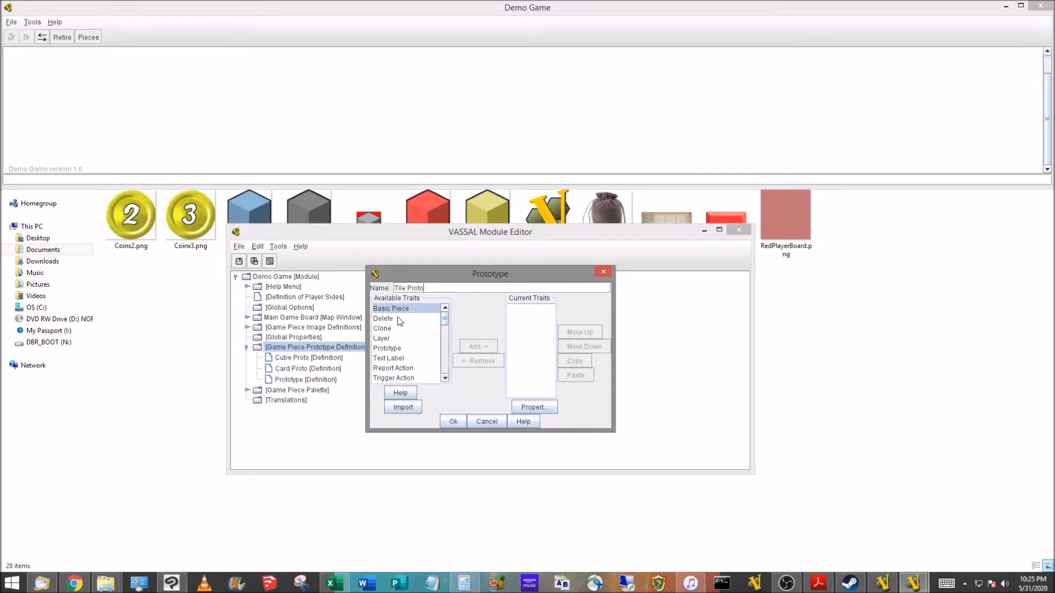
click(383, 318)
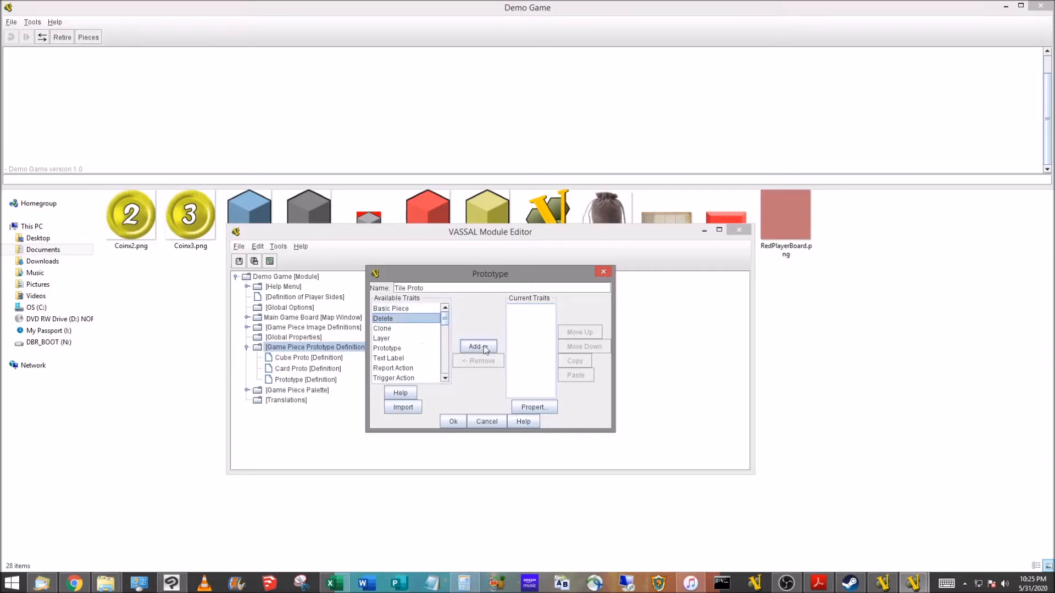
click(479, 347)
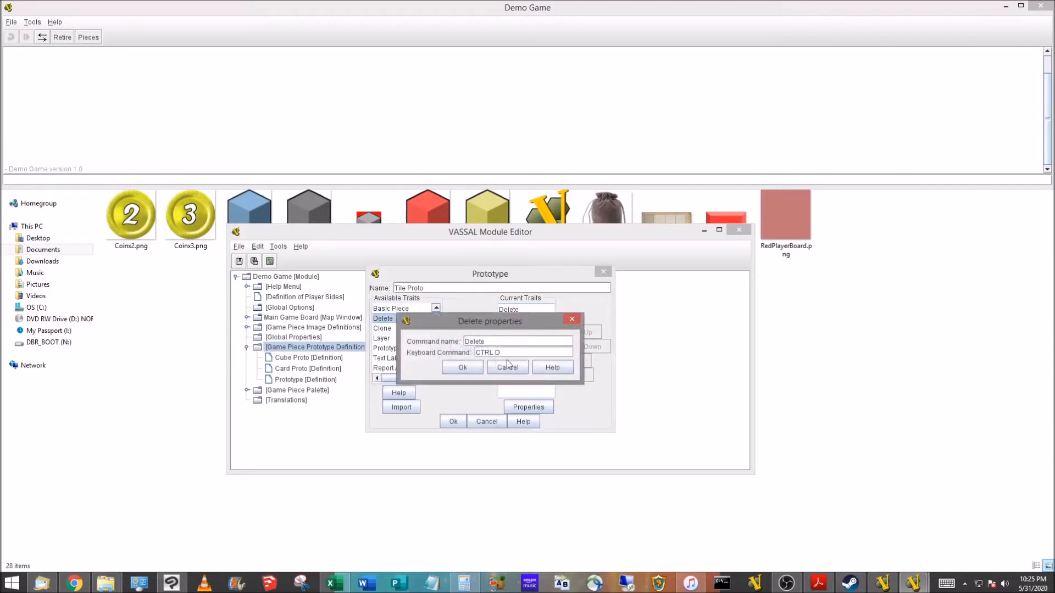
click(507, 368)
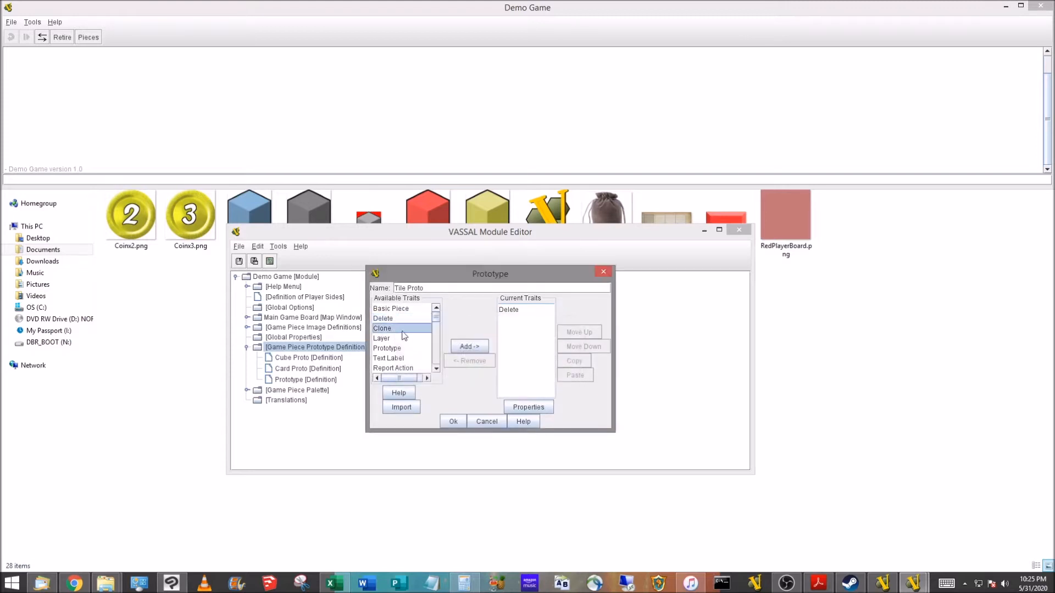
click(469, 345)
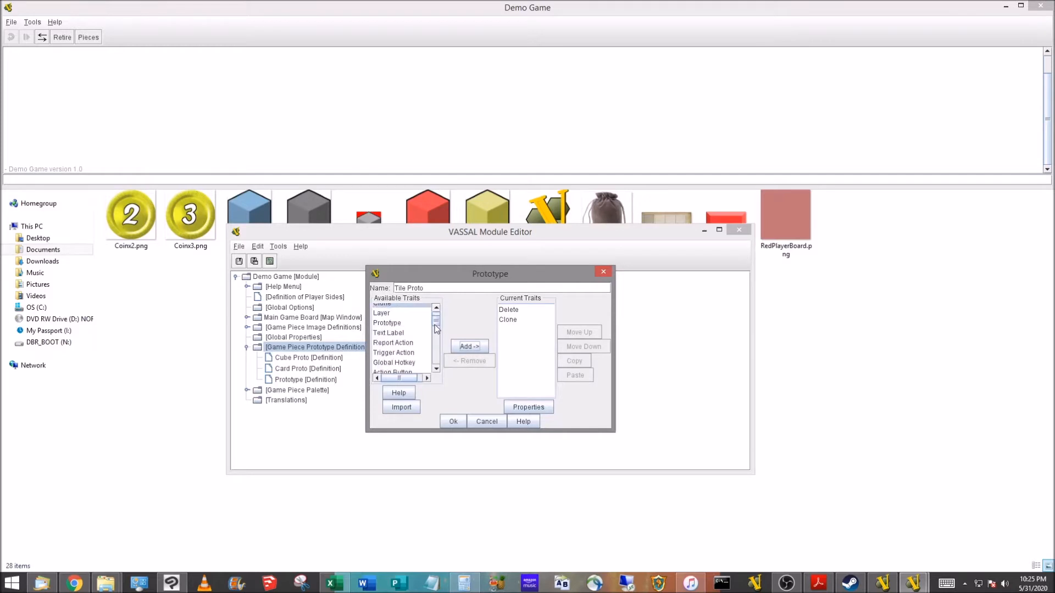
scroll(down, 3)
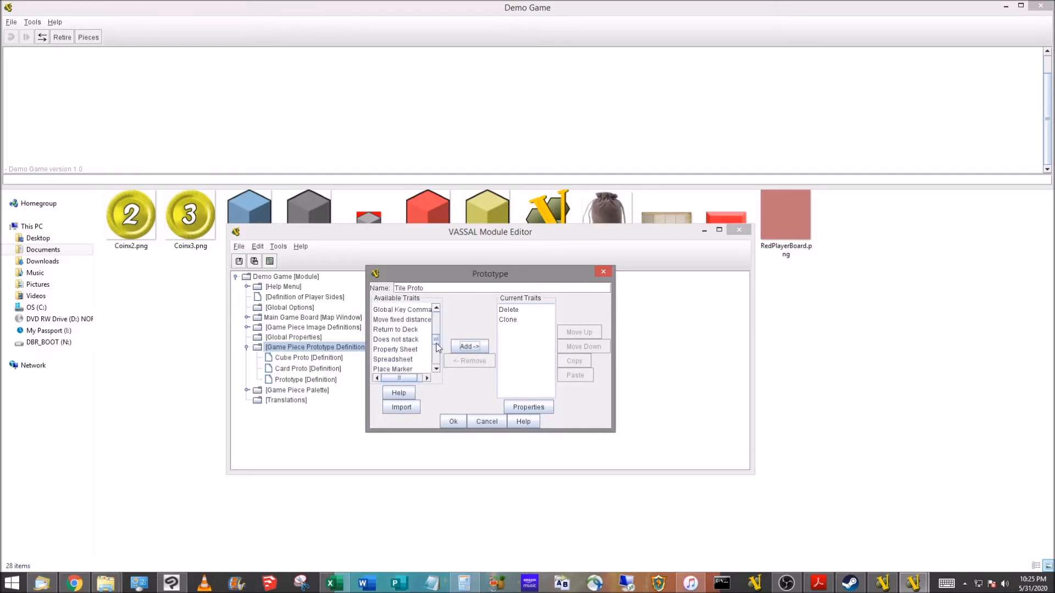
- Add a Does not stack trait to Tile Proto with 'Ignore map grid when moving' ticked
click(469, 345)
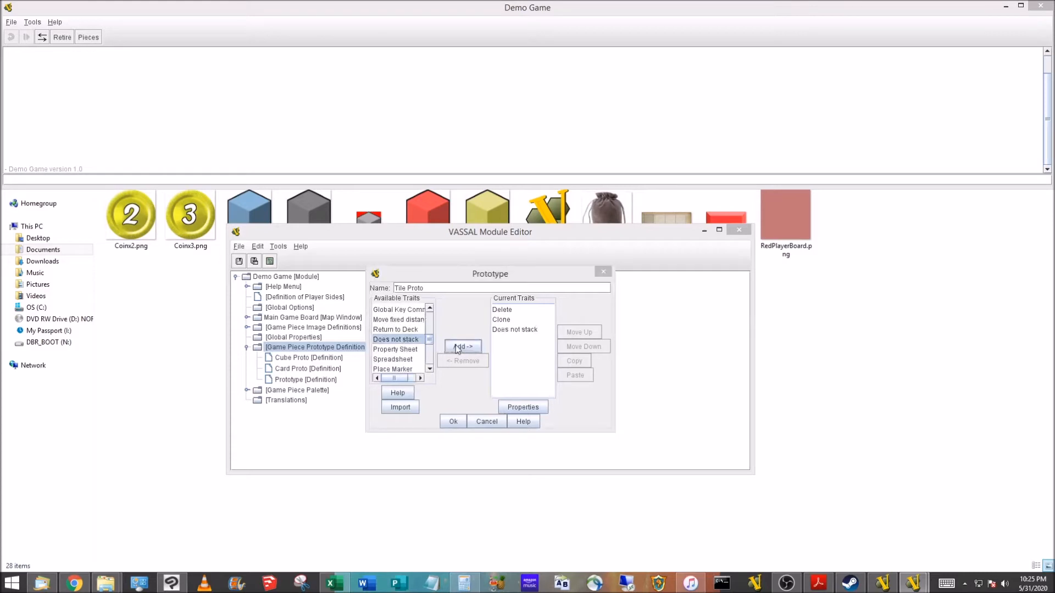
double_click(515, 329)
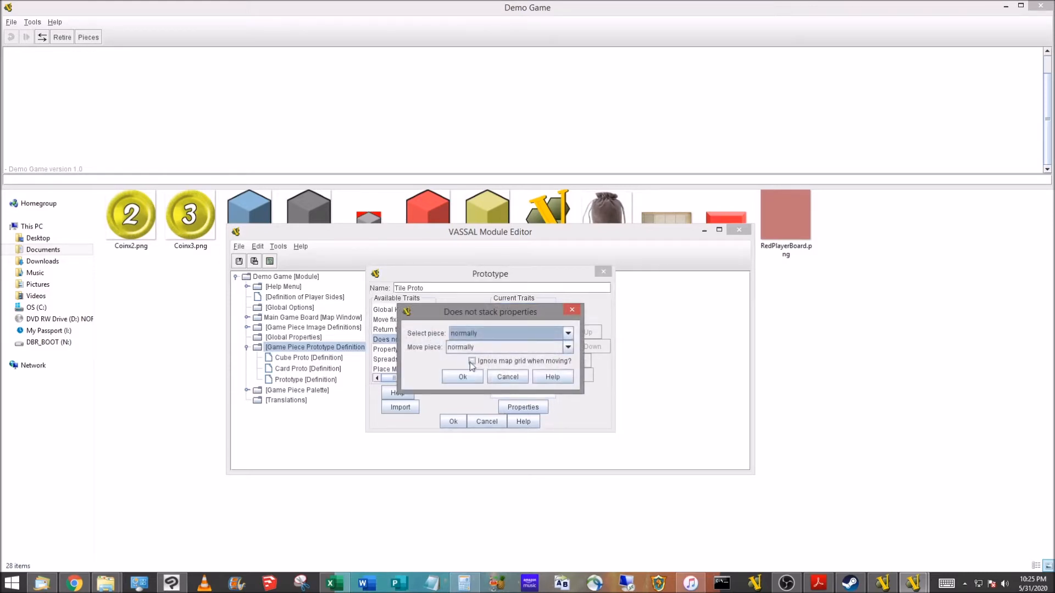
click(472, 361)
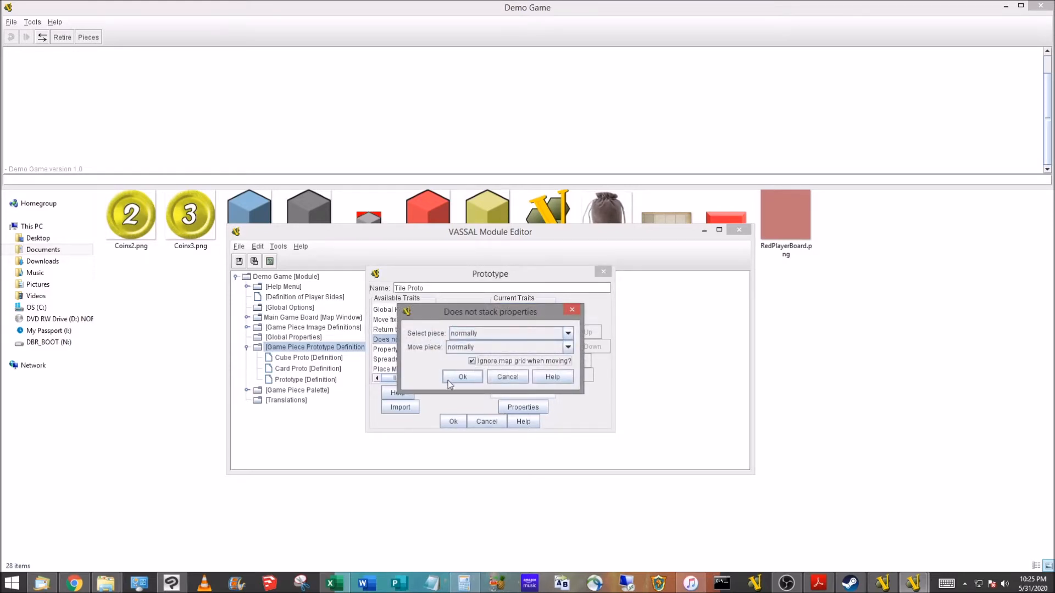
click(461, 377)
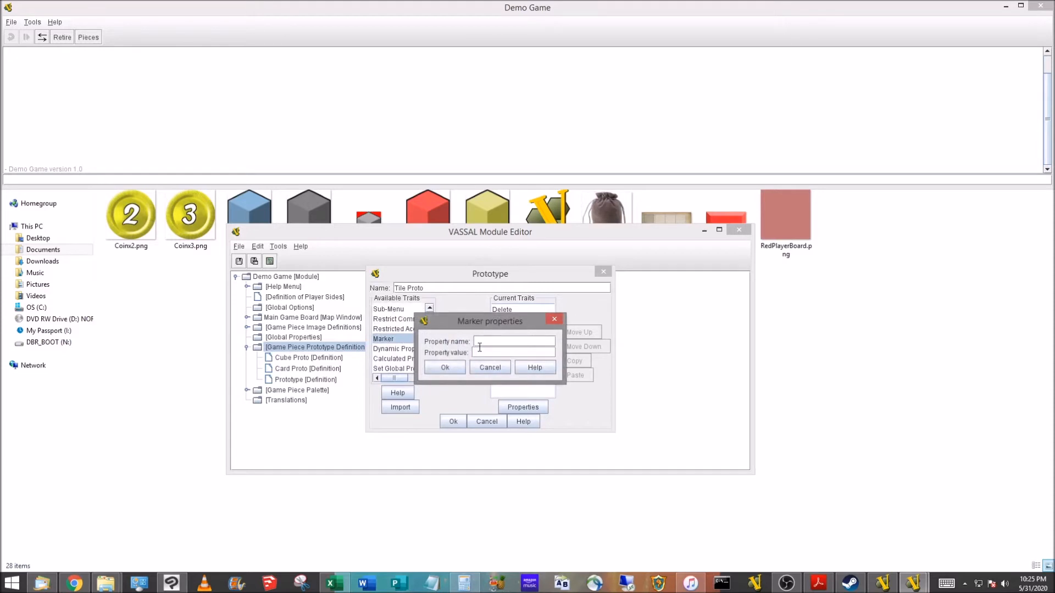
- Add a Marker trait with property Layer set to Token, and save Tile Proto
text(Layer)
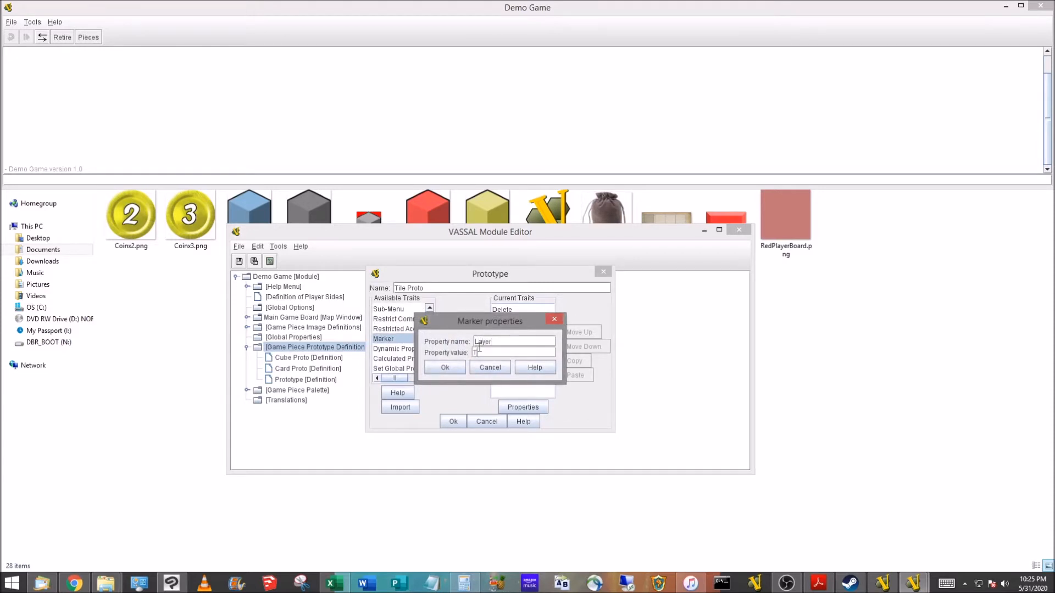
text(Token)
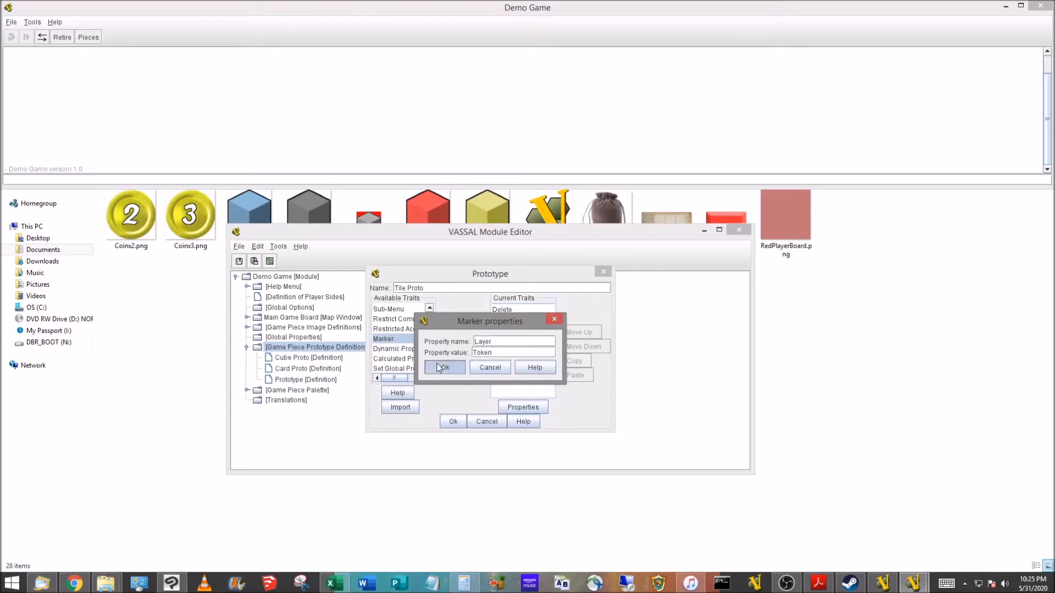
click(443, 368)
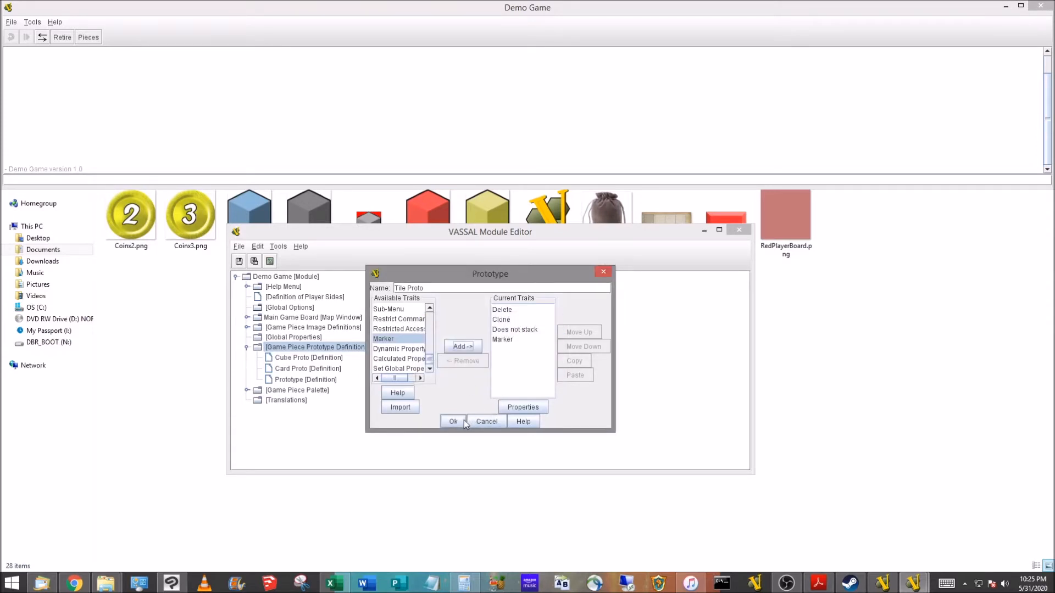
click(453, 421)
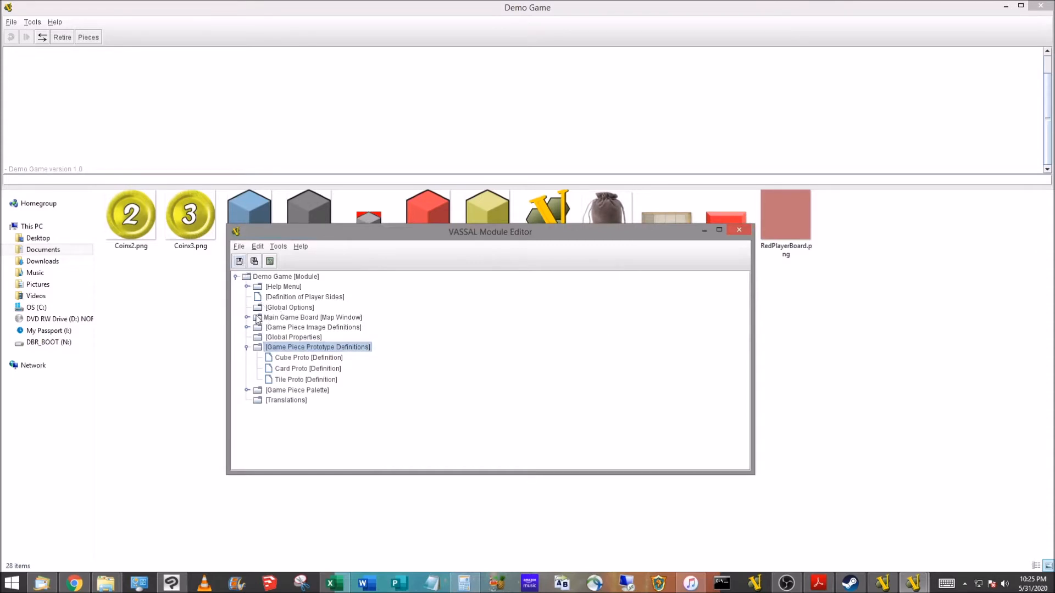
- Expand Main Game Board [Map Window] and bring up its add-component menu
click(246, 317)
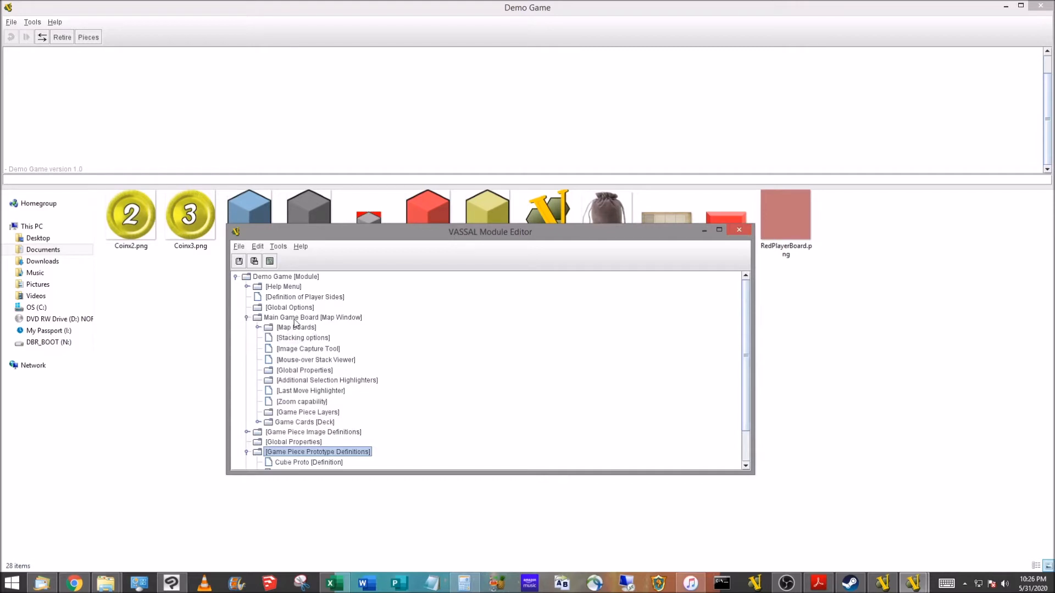
right_click(312, 317)
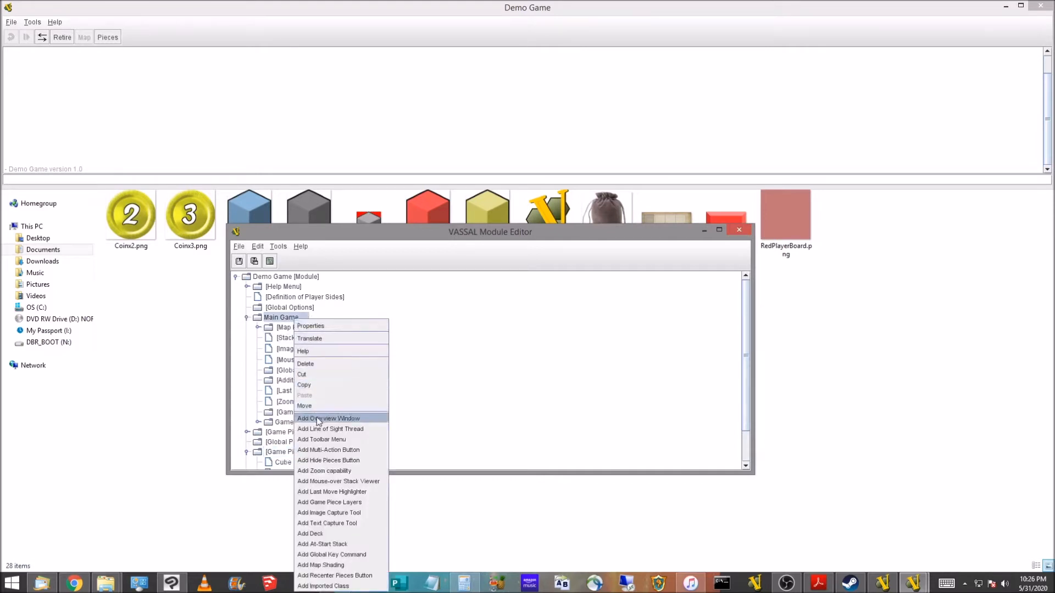
mouse_move(335, 546)
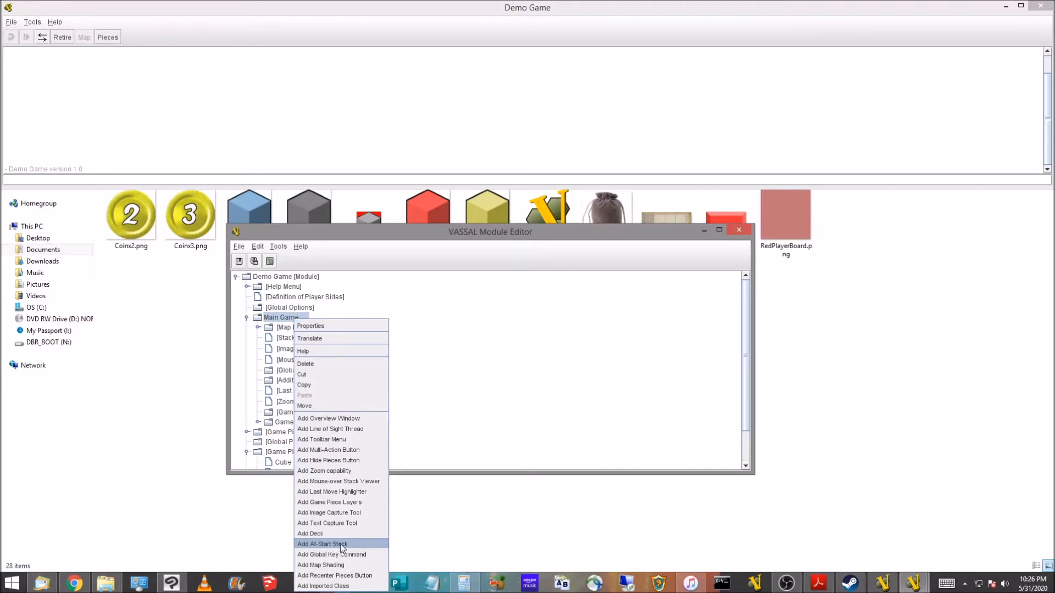
- Create a 'Coins' at-start stack on Main Board at X 200, Y 200, then recheck its settings
click(321, 544)
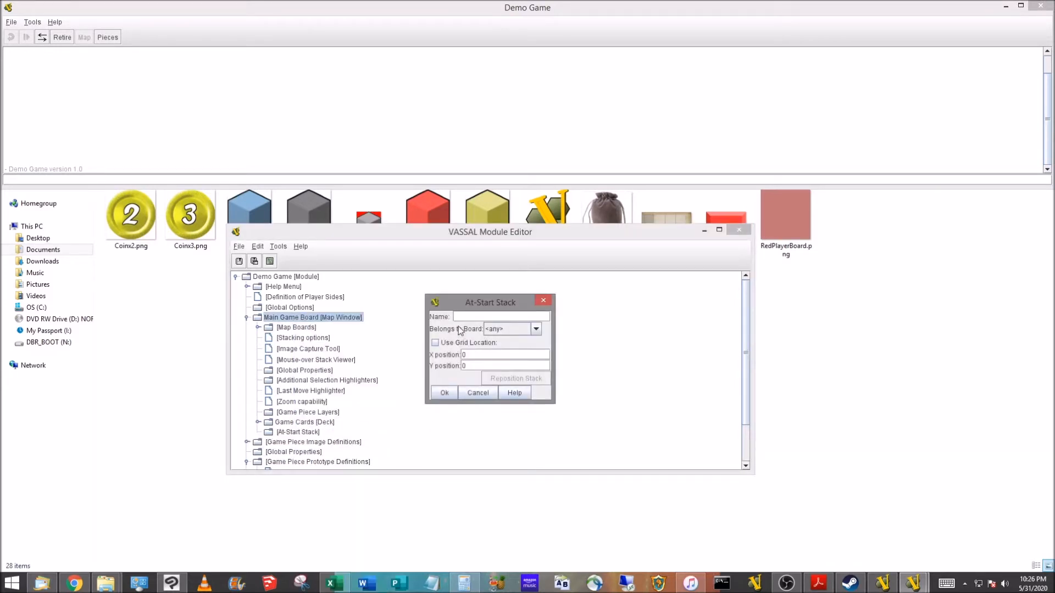
text(Coins)
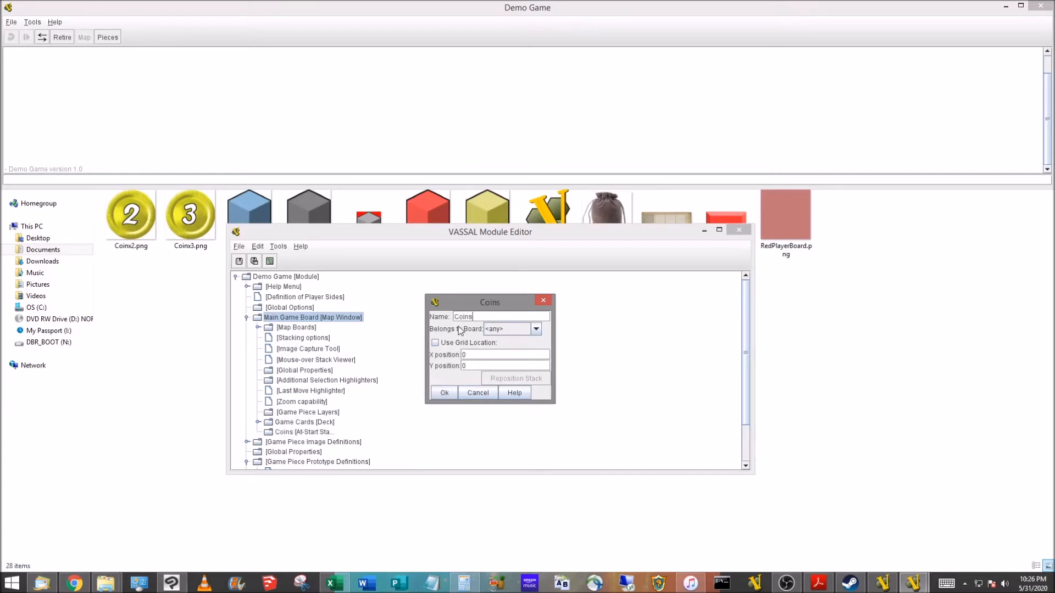
click(536, 329)
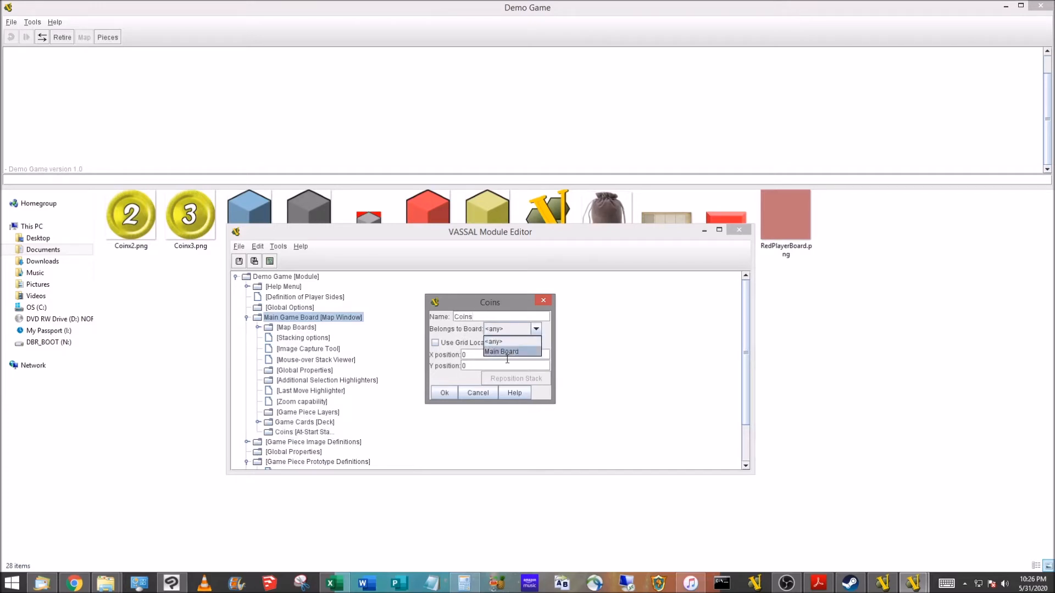
click(501, 351)
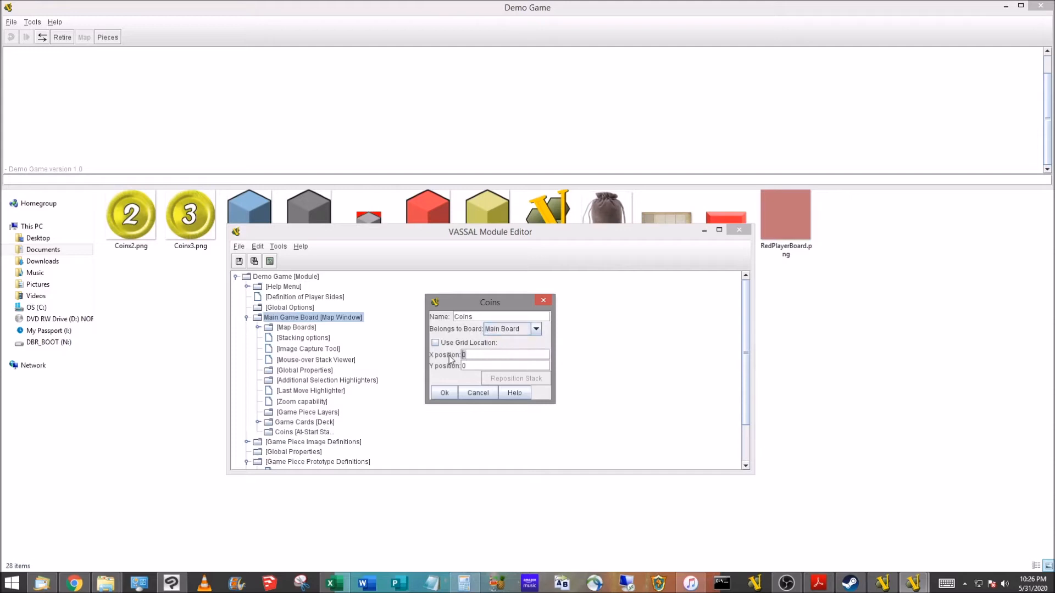
text(200)
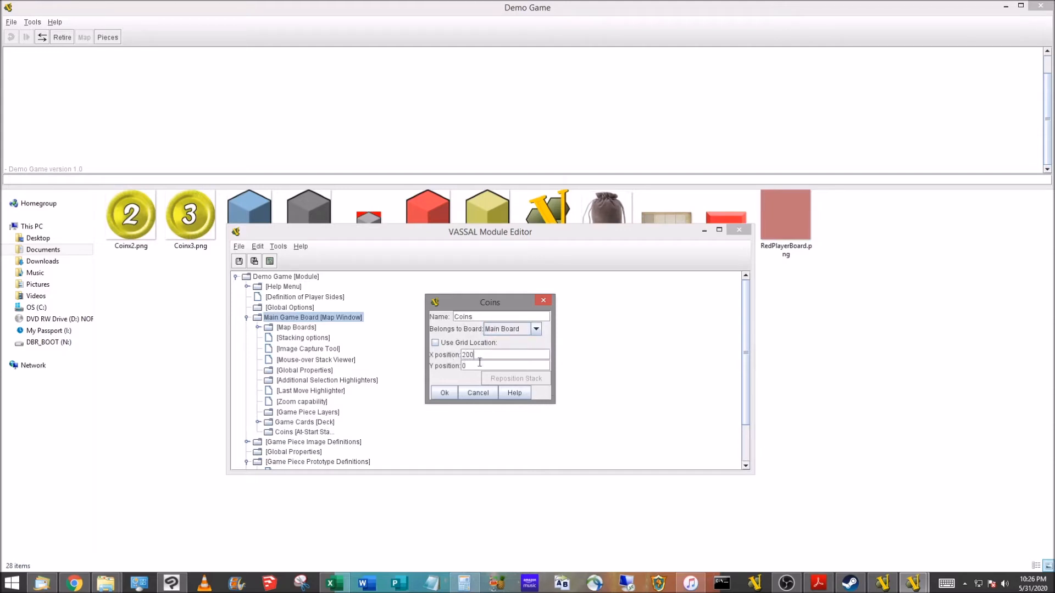
text(200)
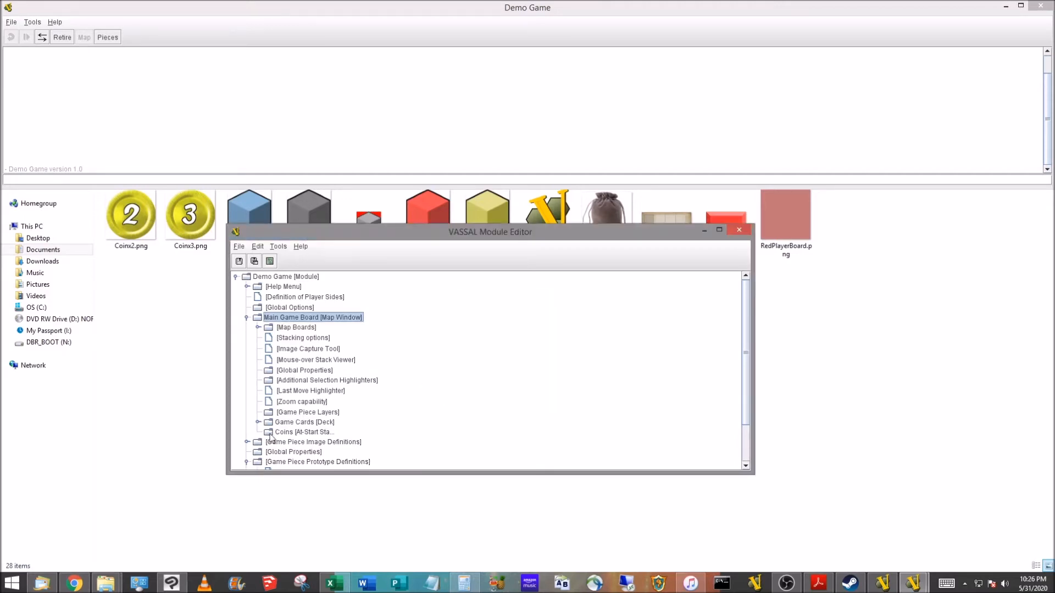
mouse_move(272, 436)
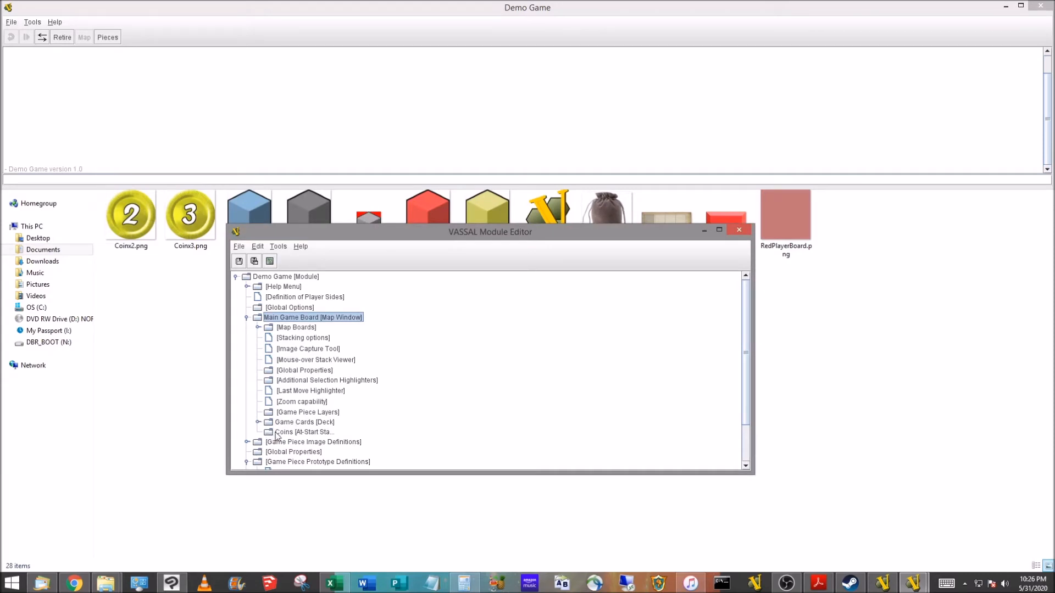
double_click(302, 431)
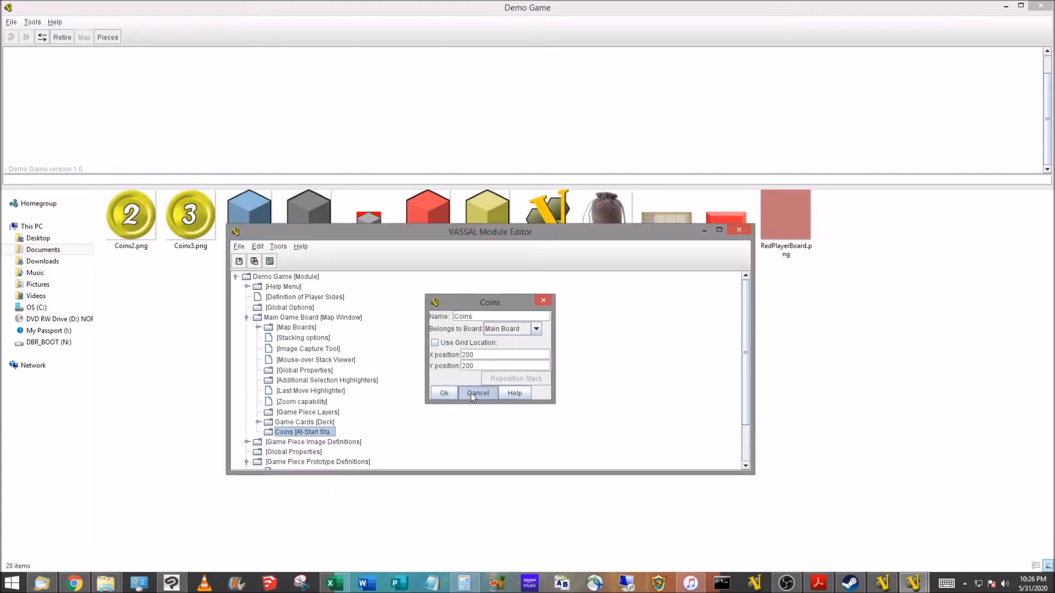
right_click(303, 431)
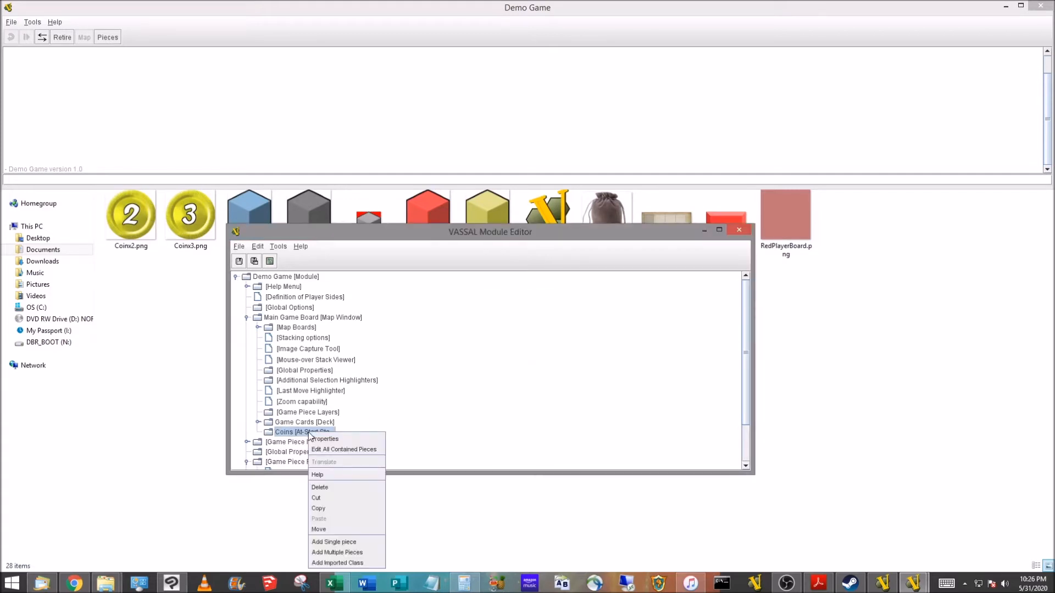
mouse_move(334, 542)
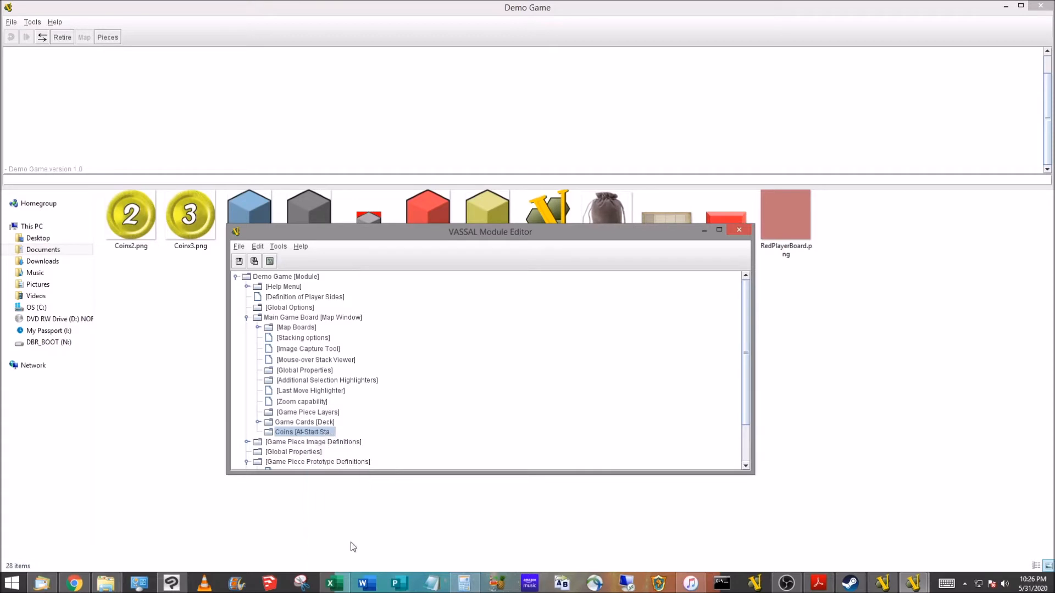
- Give the new coin piece a Prototype trait referencing 'Tile Proto'
double_click(306, 431)
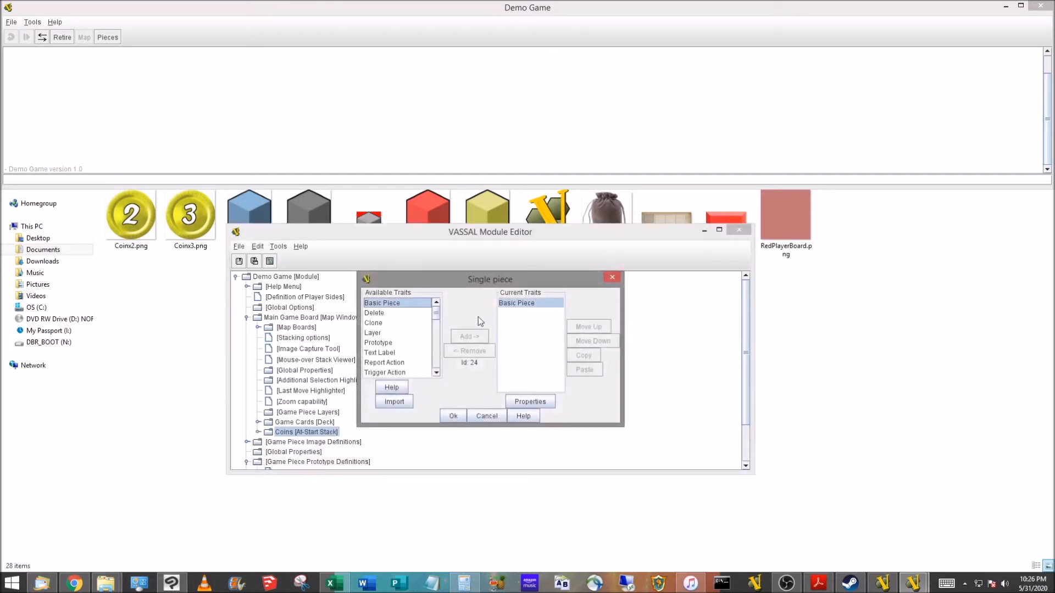
click(377, 343)
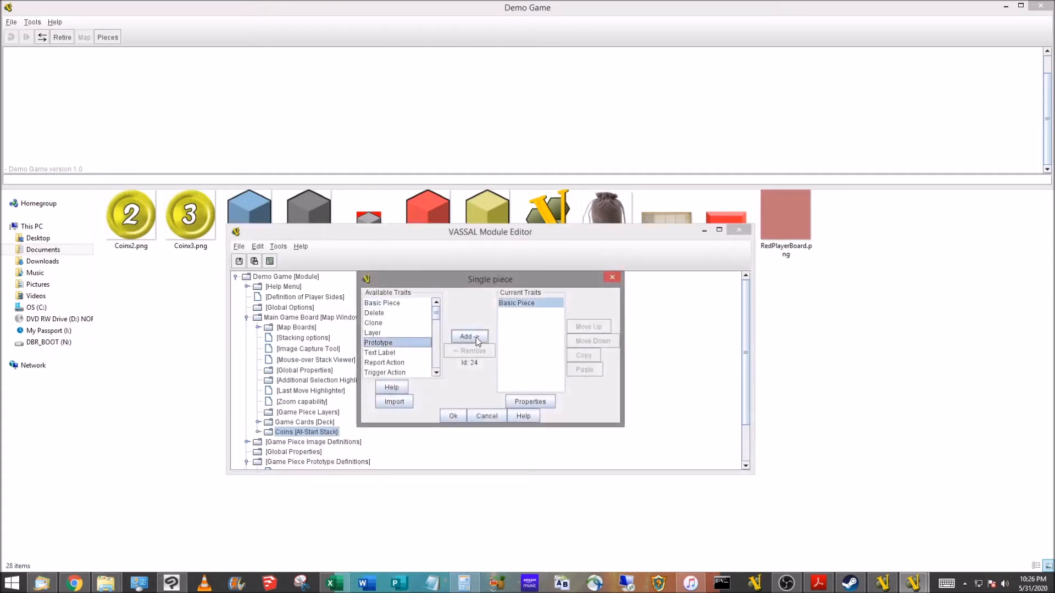
click(469, 336)
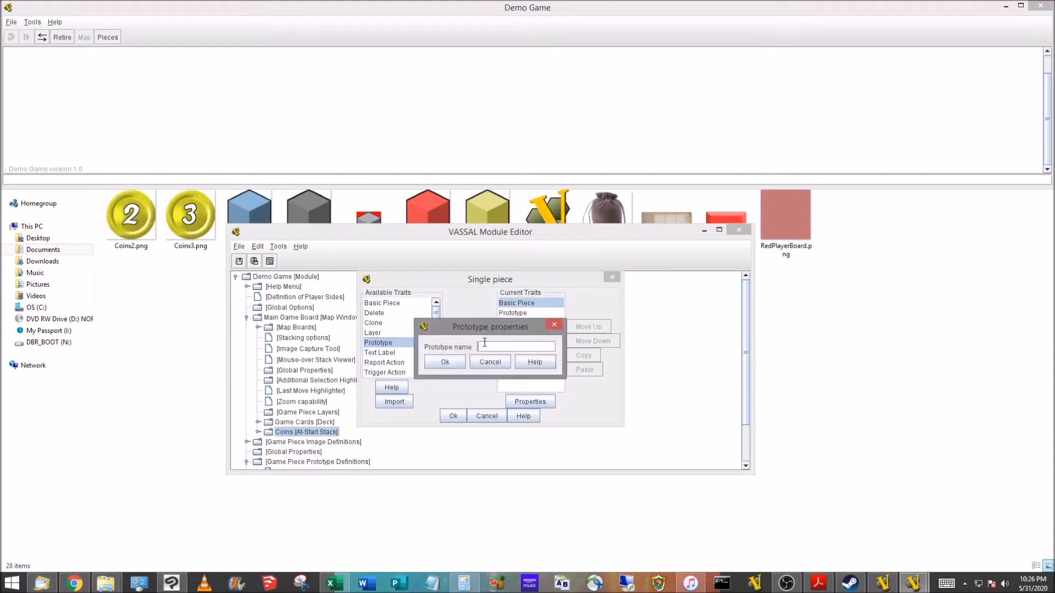
text(Tile)
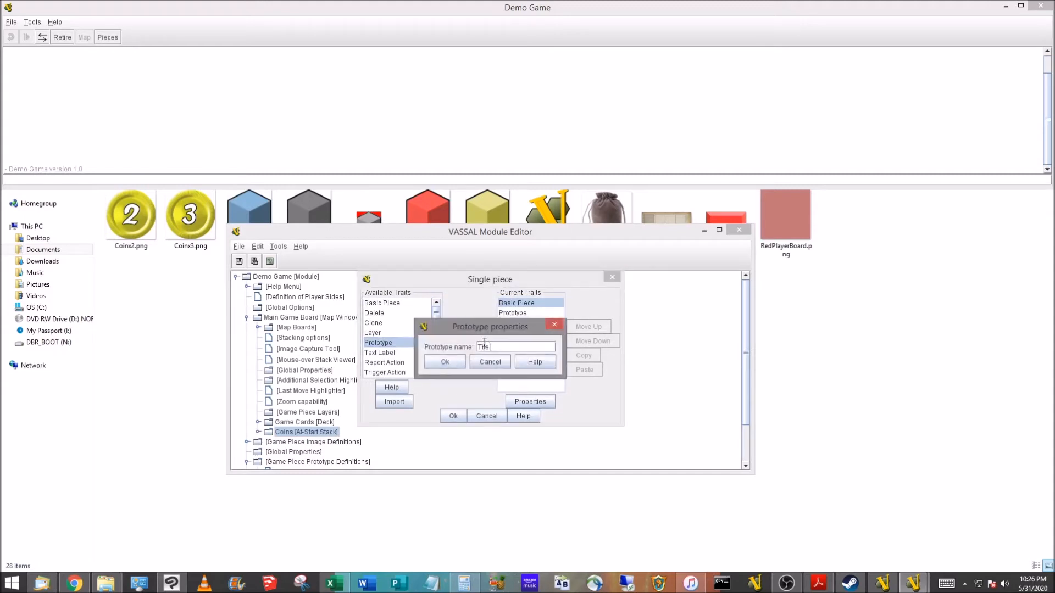
text(Proto)
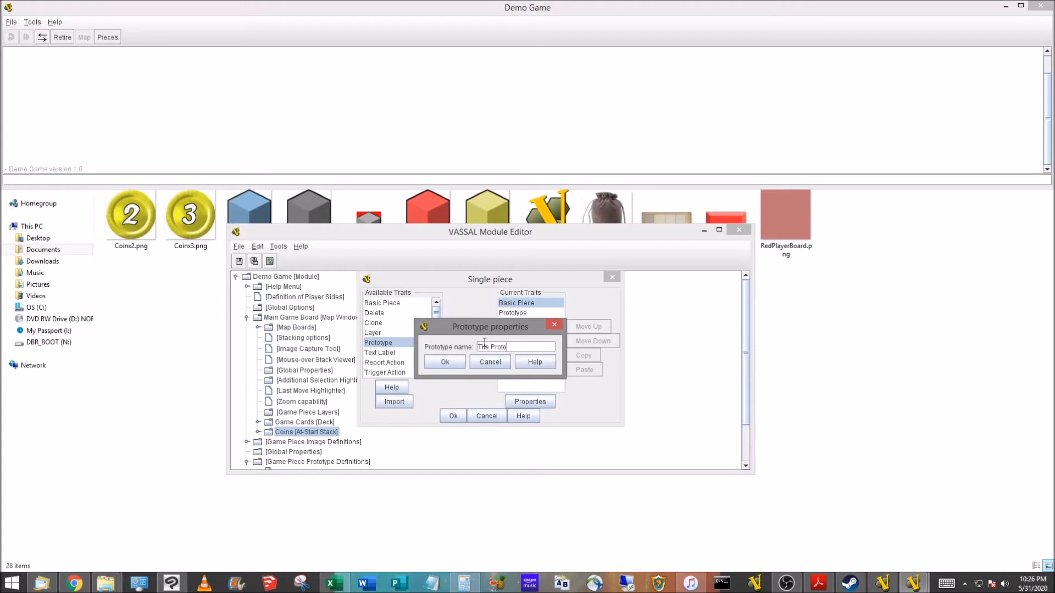
click(445, 362)
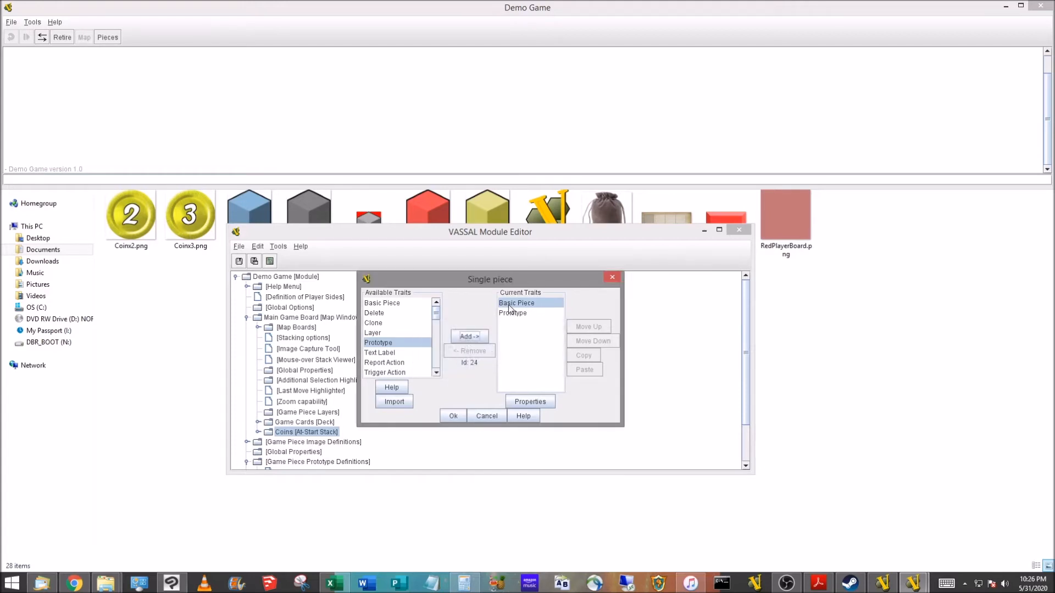
- Name the Basic Piece 'Coin' and load Coin.png as its image
double_click(516, 303)
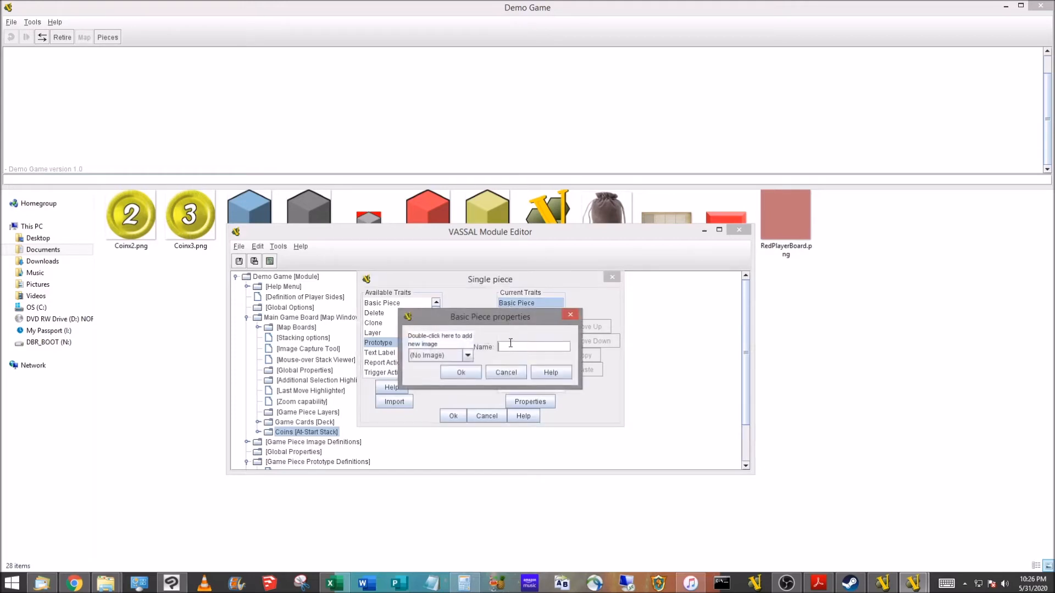
text(Coin)
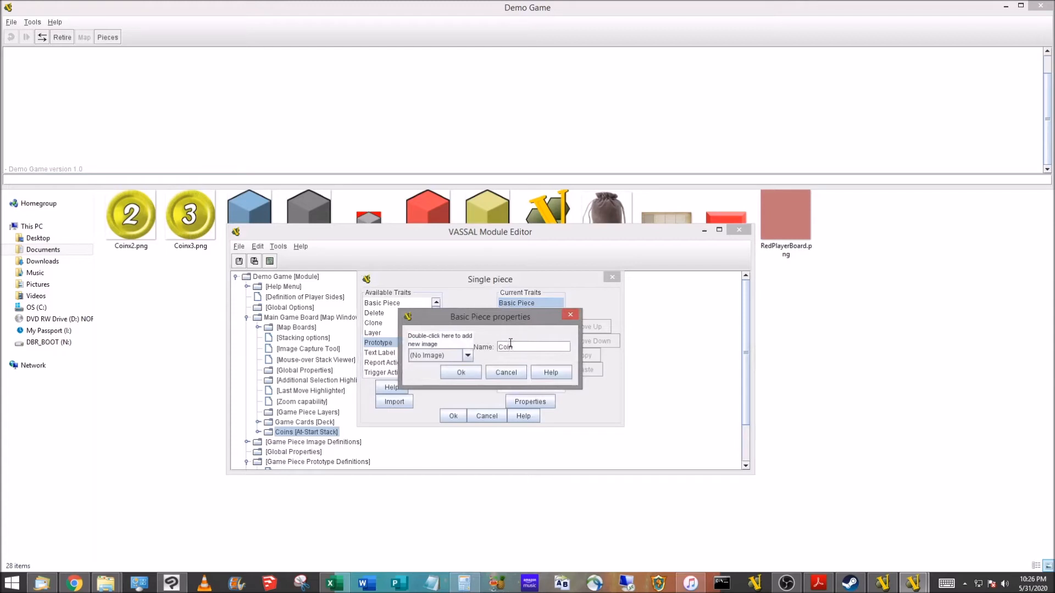
double_click(438, 339)
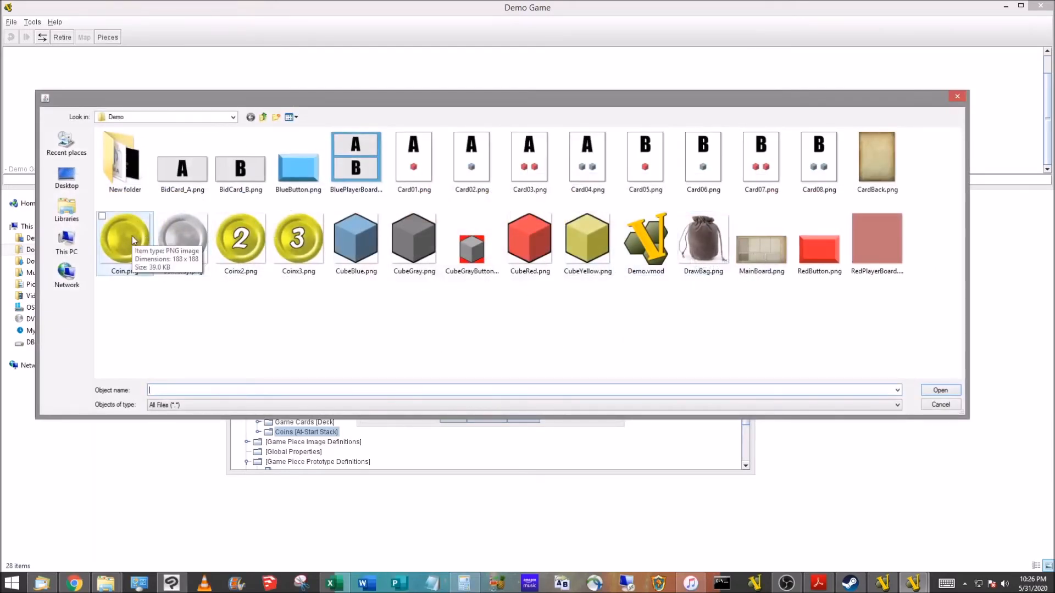
click(123, 239)
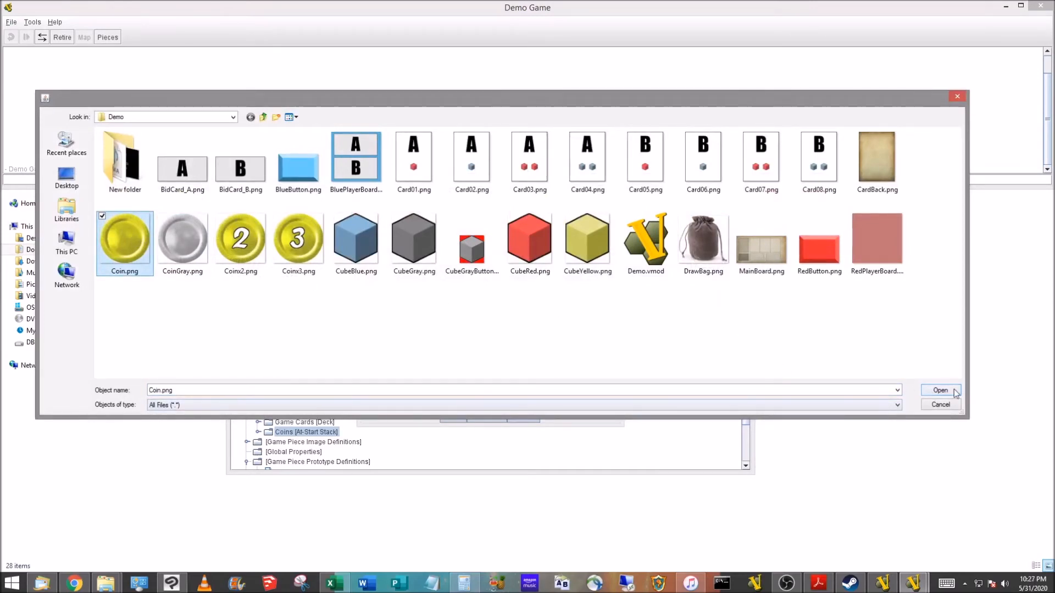
click(941, 390)
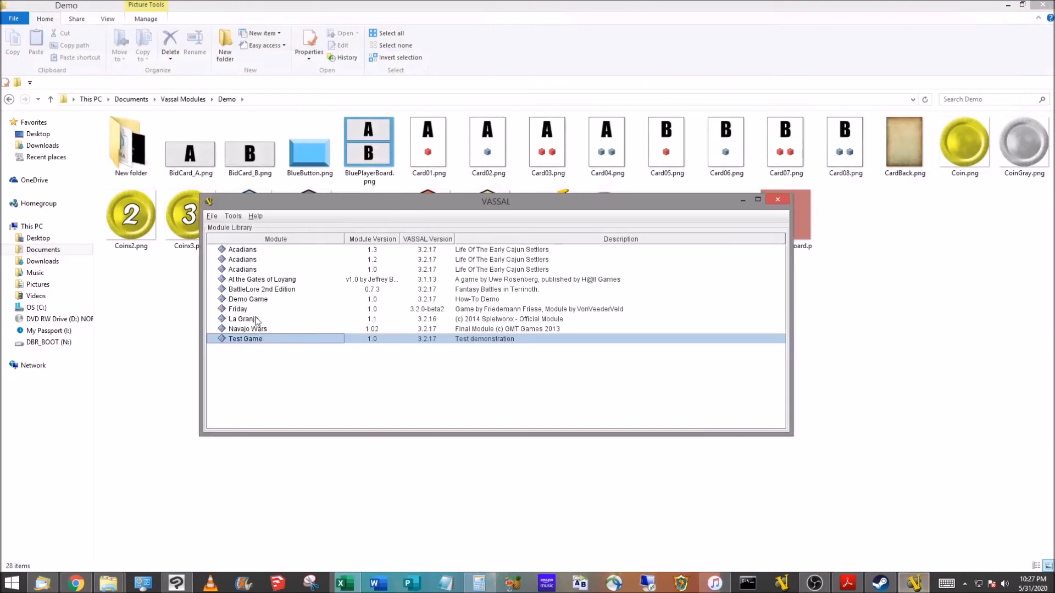
- Select Demo Game in the Module Library and open it in the Module Editor
click(248, 299)
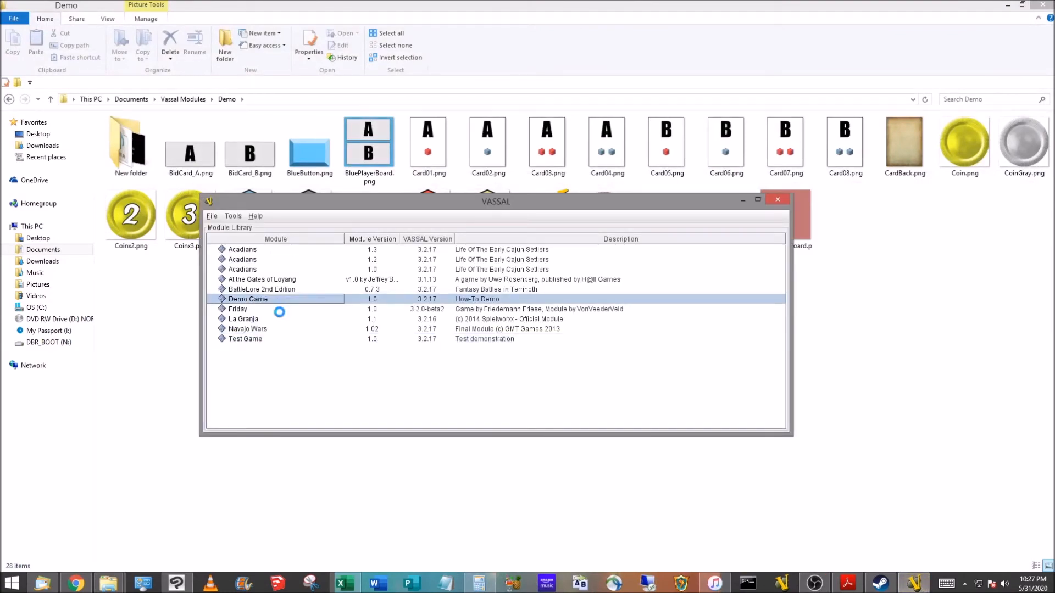
double_click(247, 299)
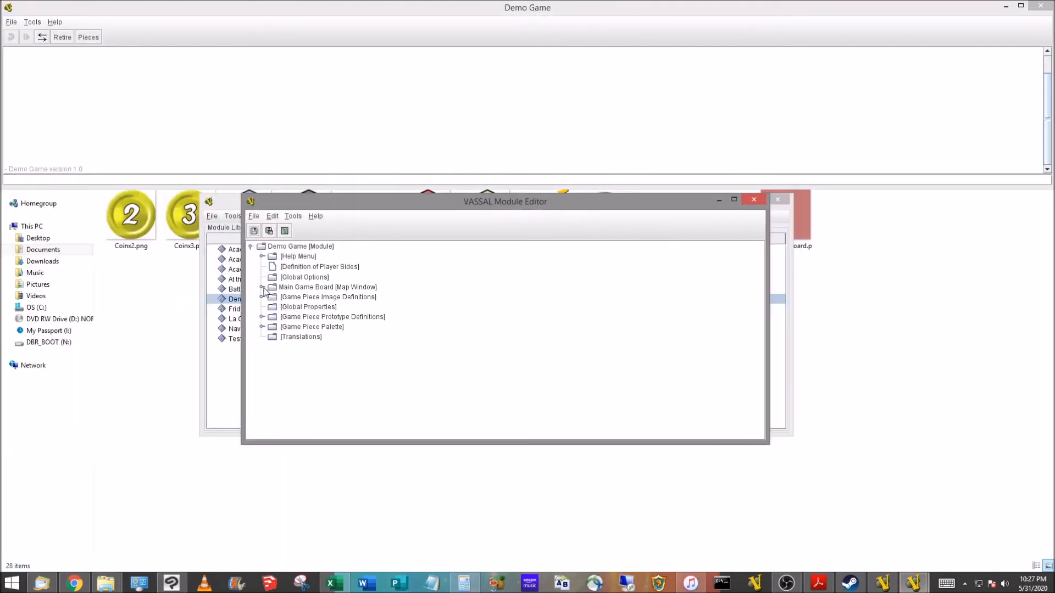
- Open the Coins at-start stack settings under Main Game Board and edit its Y position
click(262, 288)
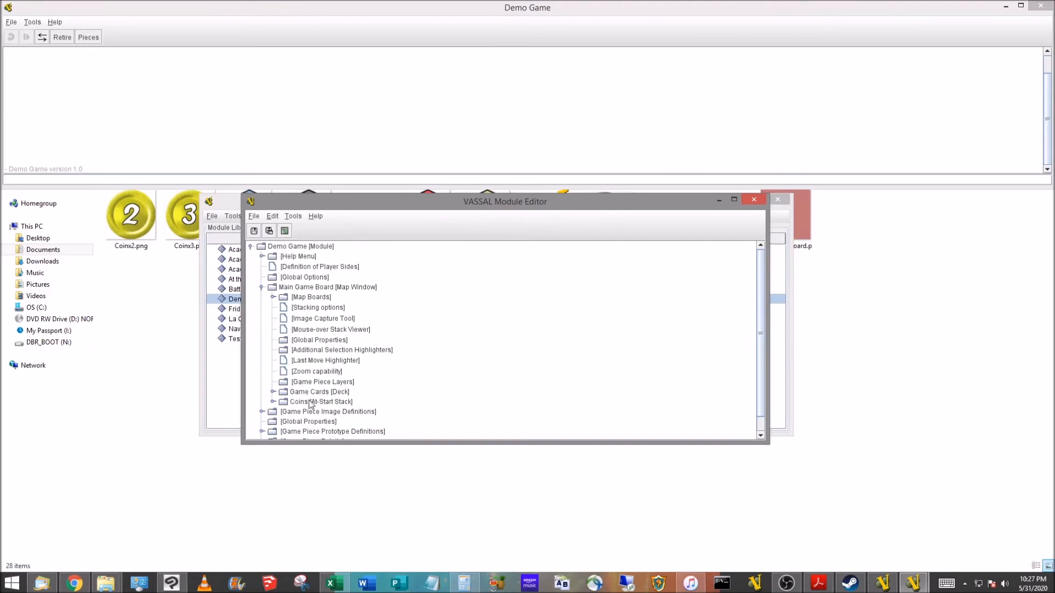
double_click(320, 402)
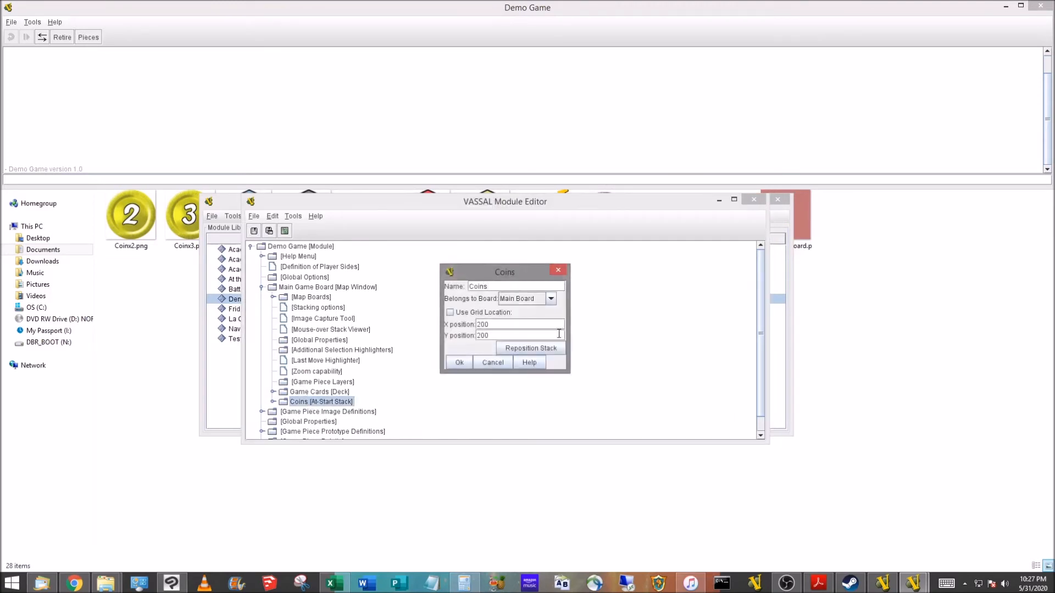
click(530, 347)
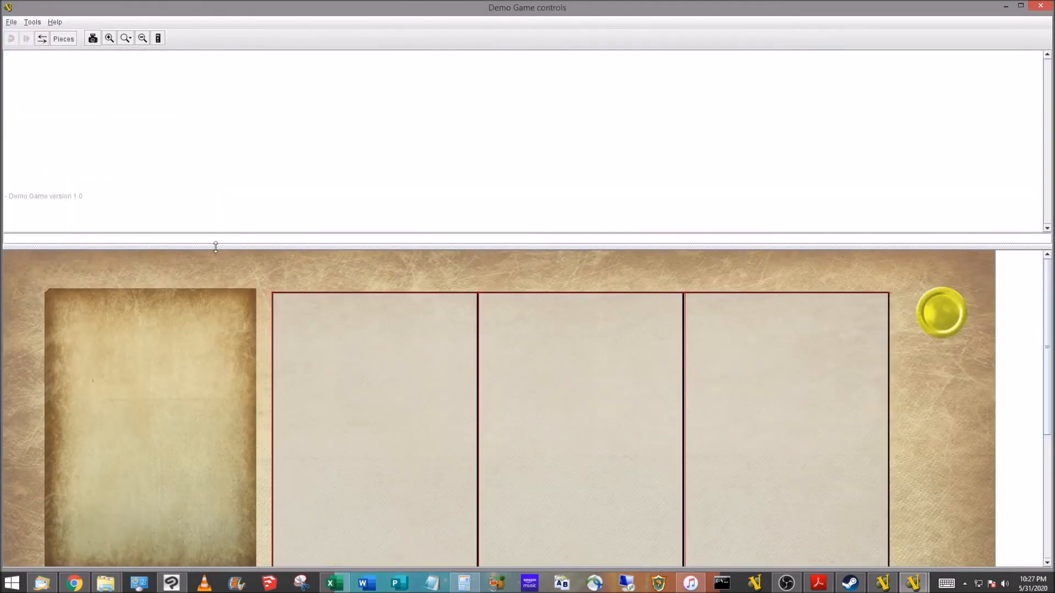
- Zoom out to view the whole board and drag a coin off the Coins stack
click(126, 37)
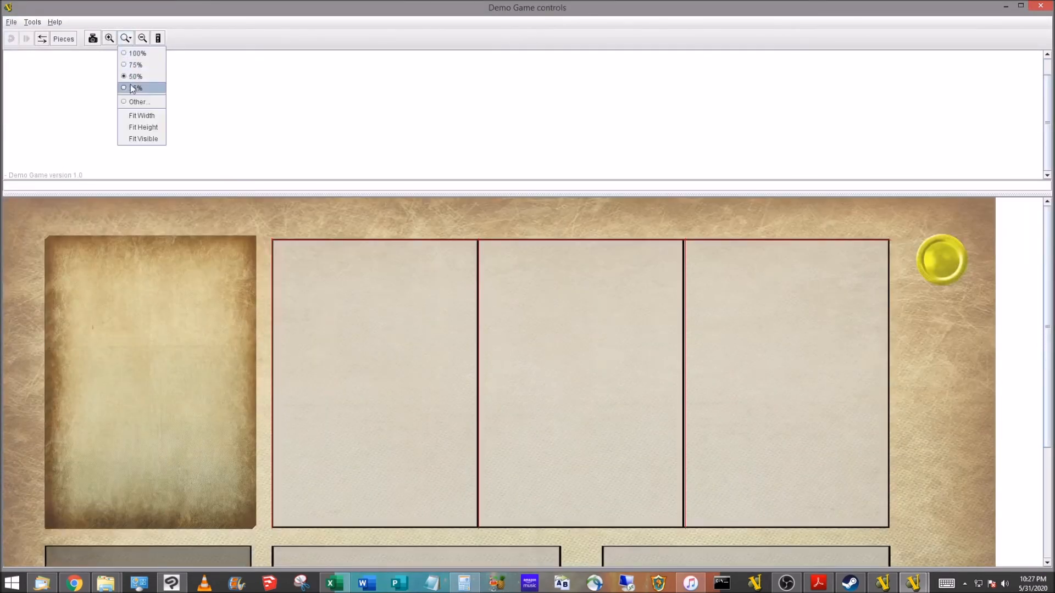
click(135, 88)
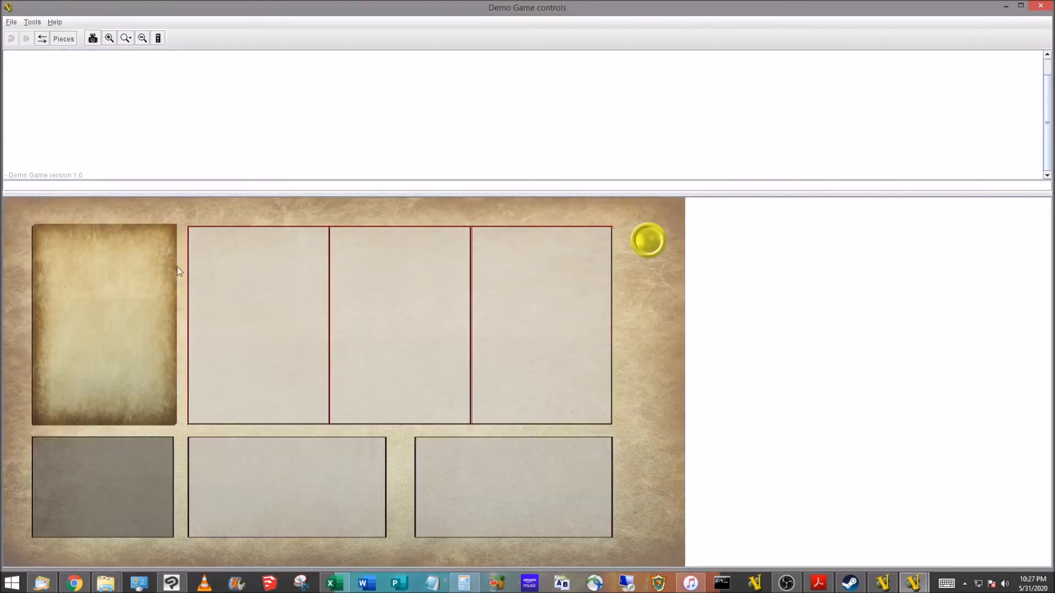
mouse_move(180, 336)
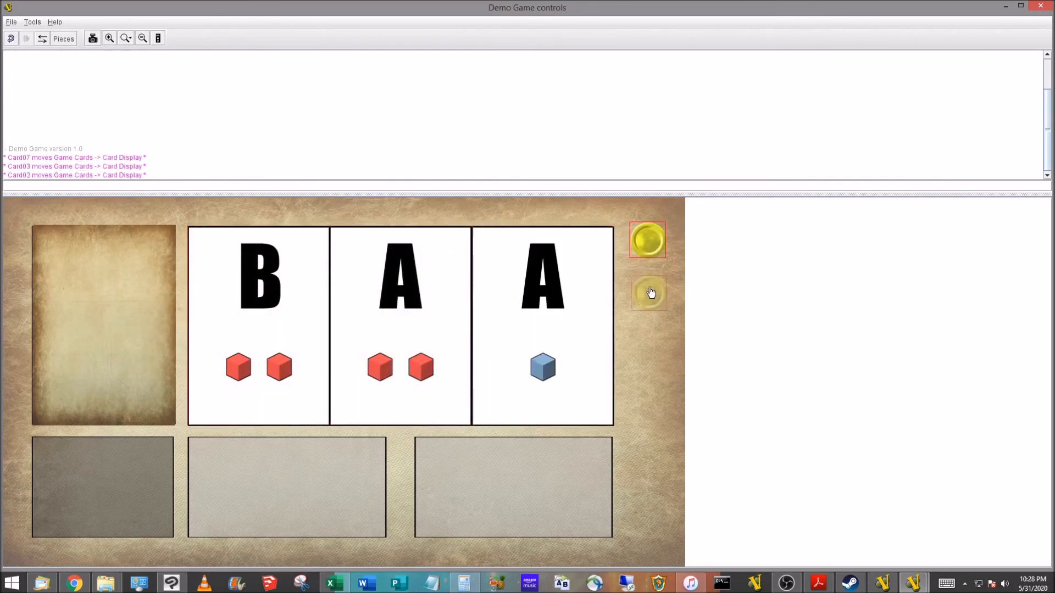
click(648, 293)
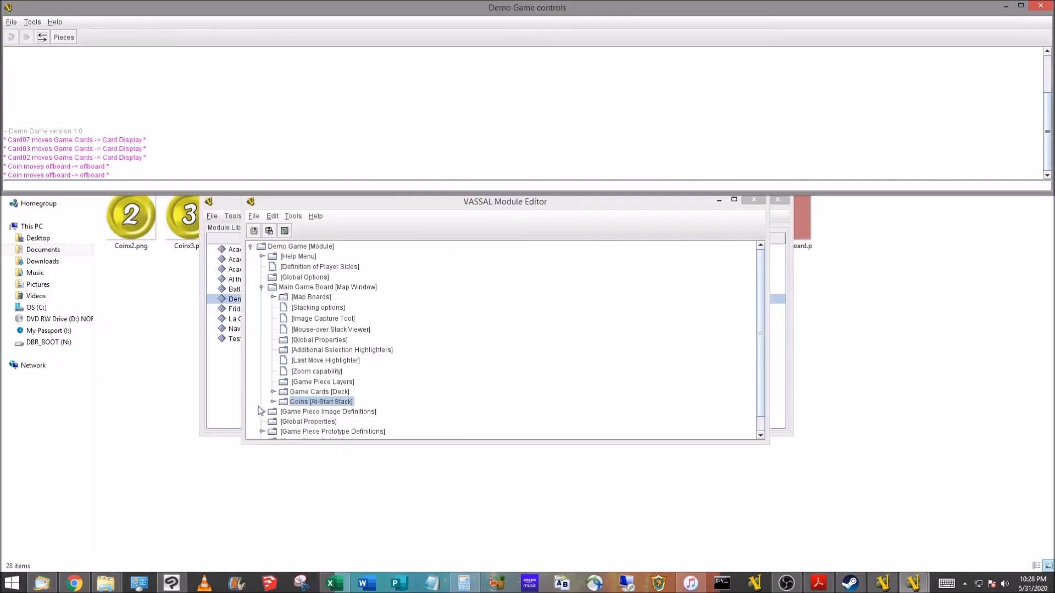
- Expand the Coins at-start stack and copy its Coin single piece
click(274, 402)
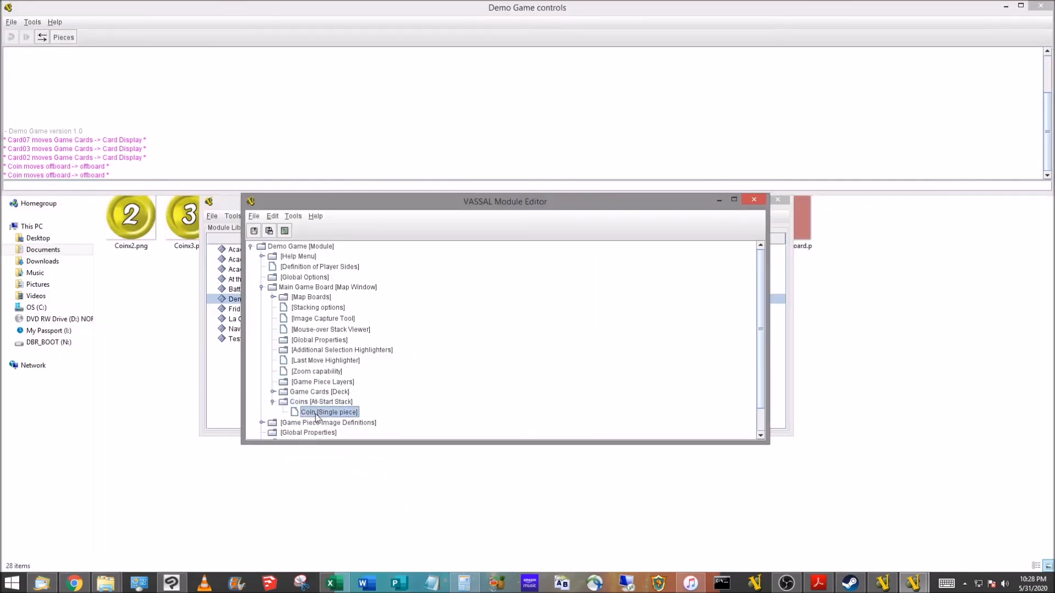
right_click(329, 412)
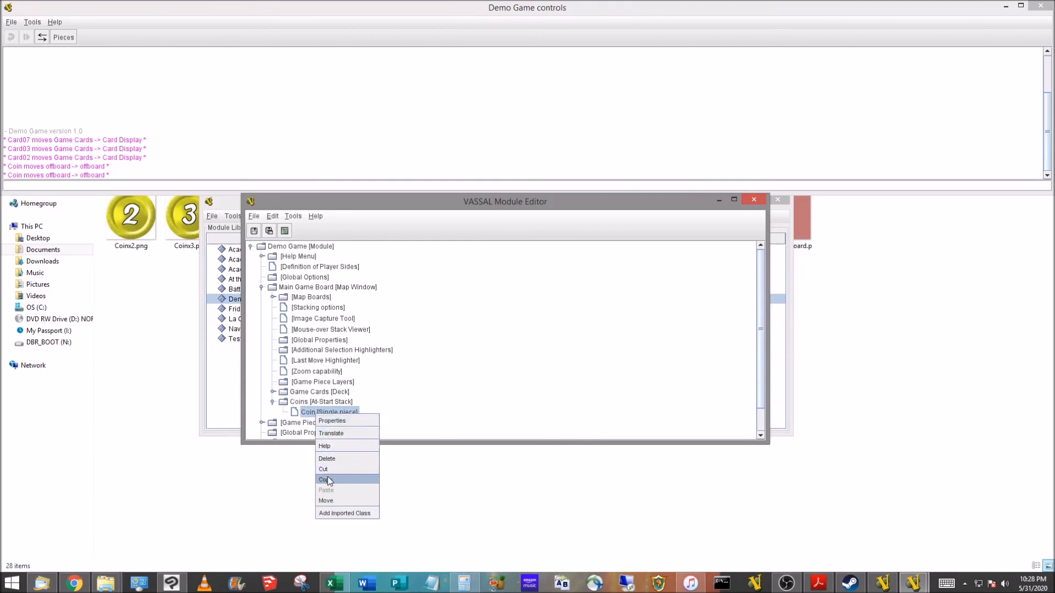
click(325, 479)
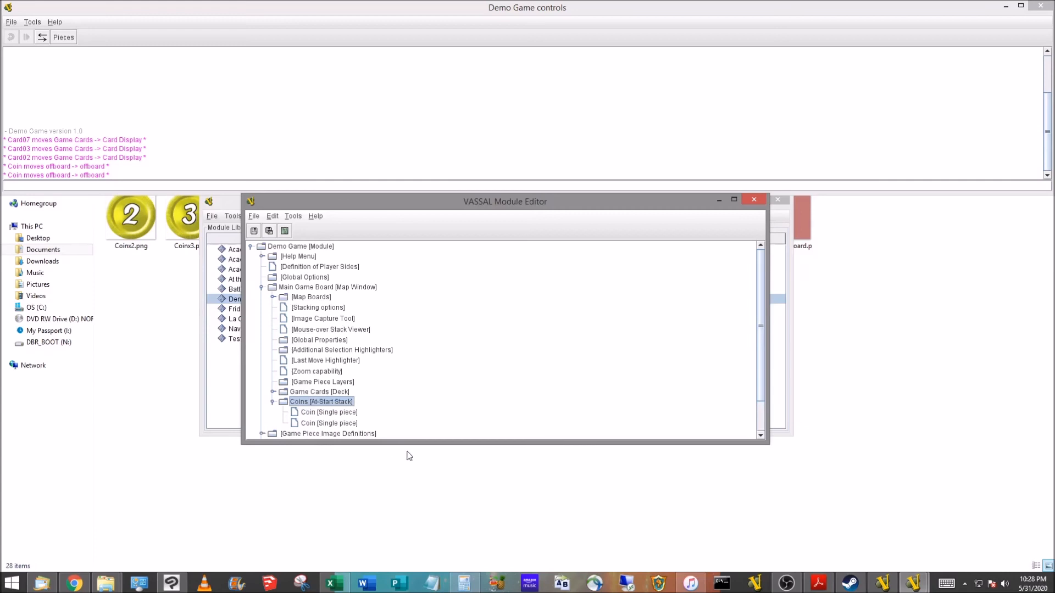
mouse_move(331, 428)
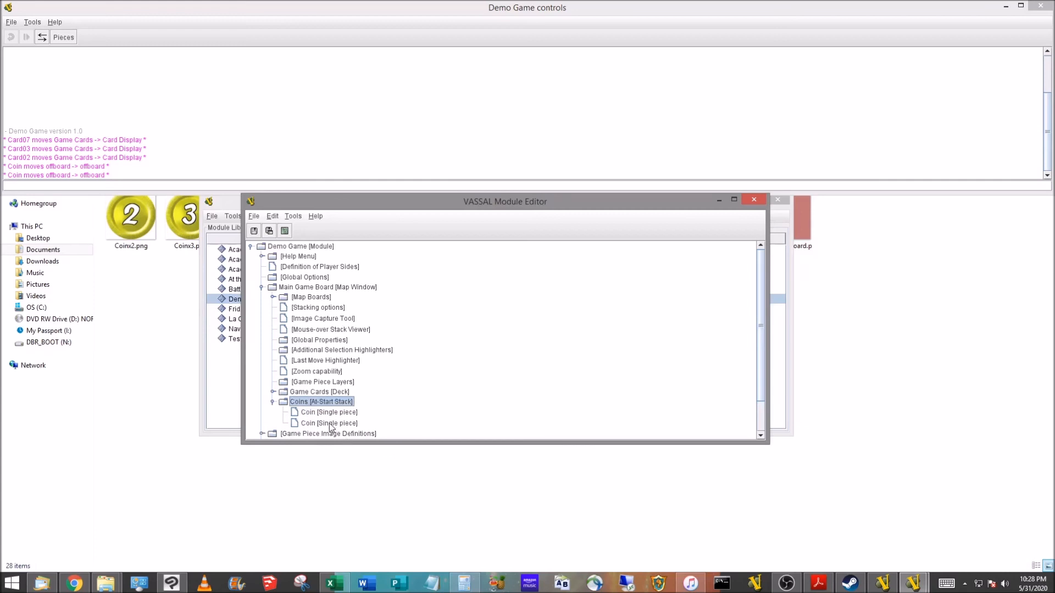
mouse_move(333, 431)
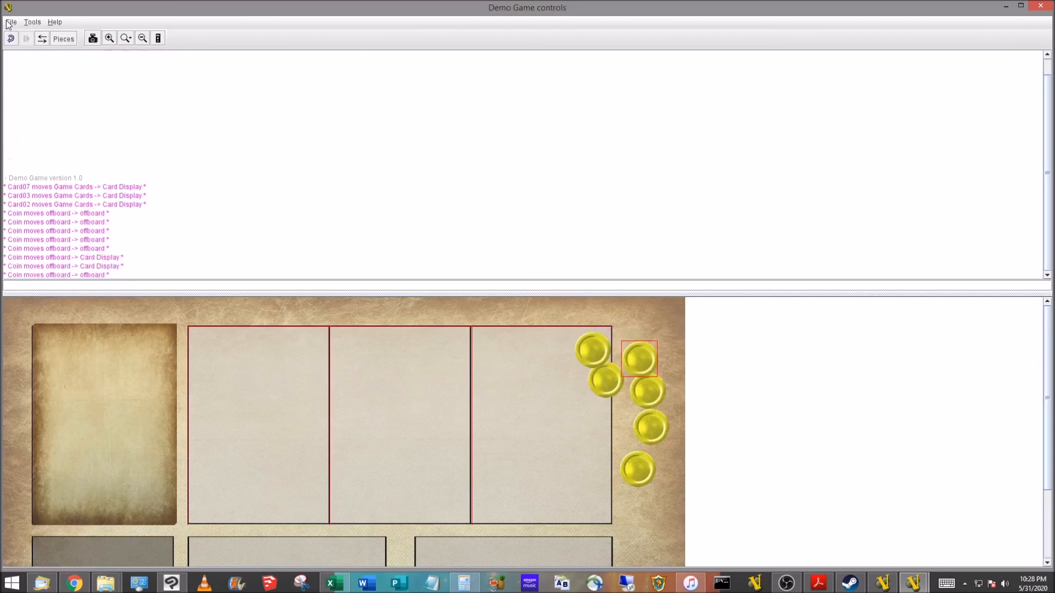
- Close the test game from the File menu, declining to save it
click(11, 21)
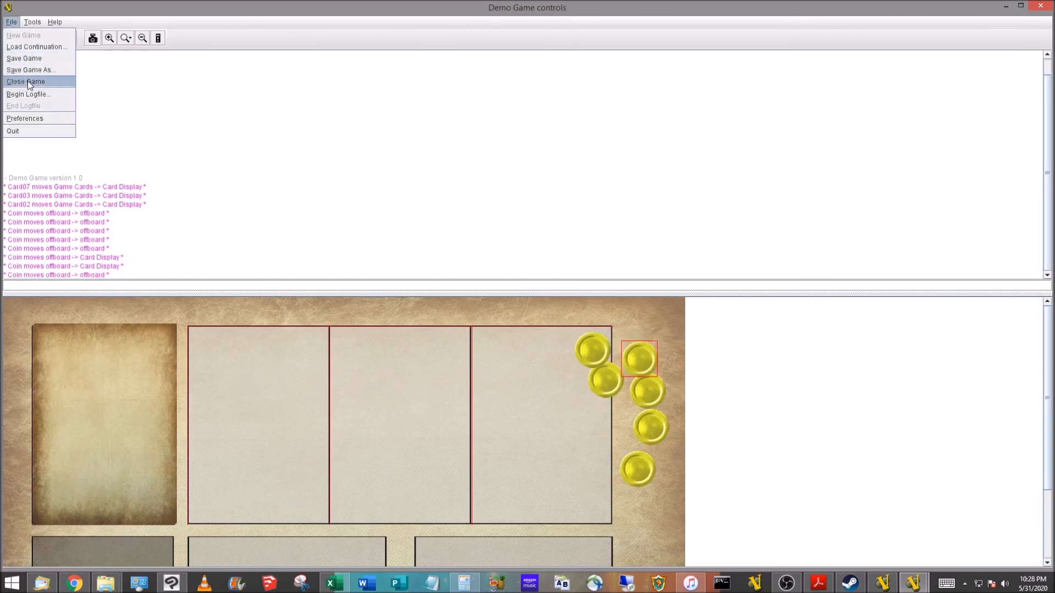
click(24, 81)
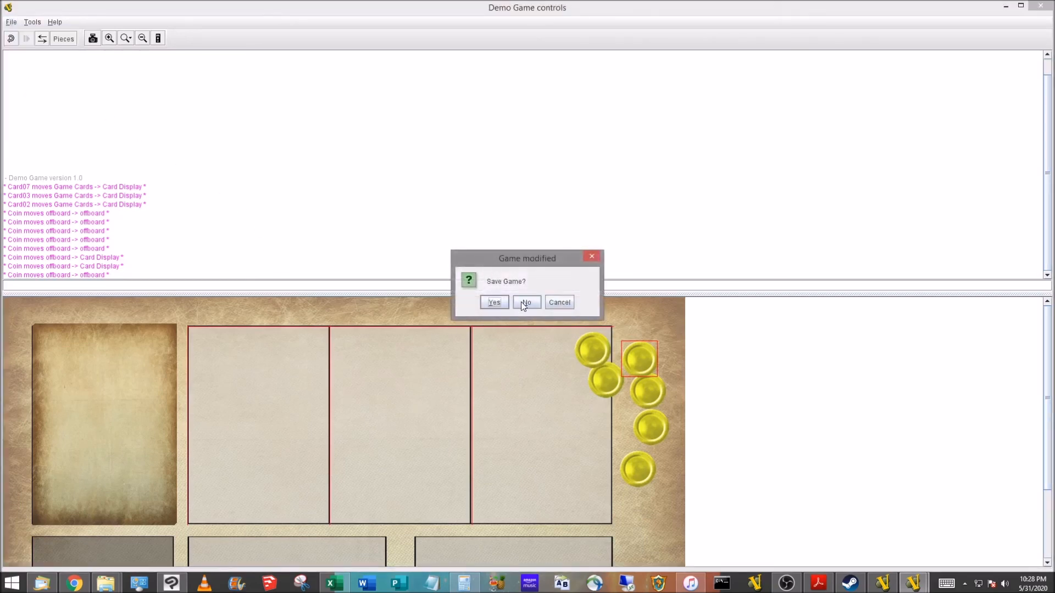
click(526, 303)
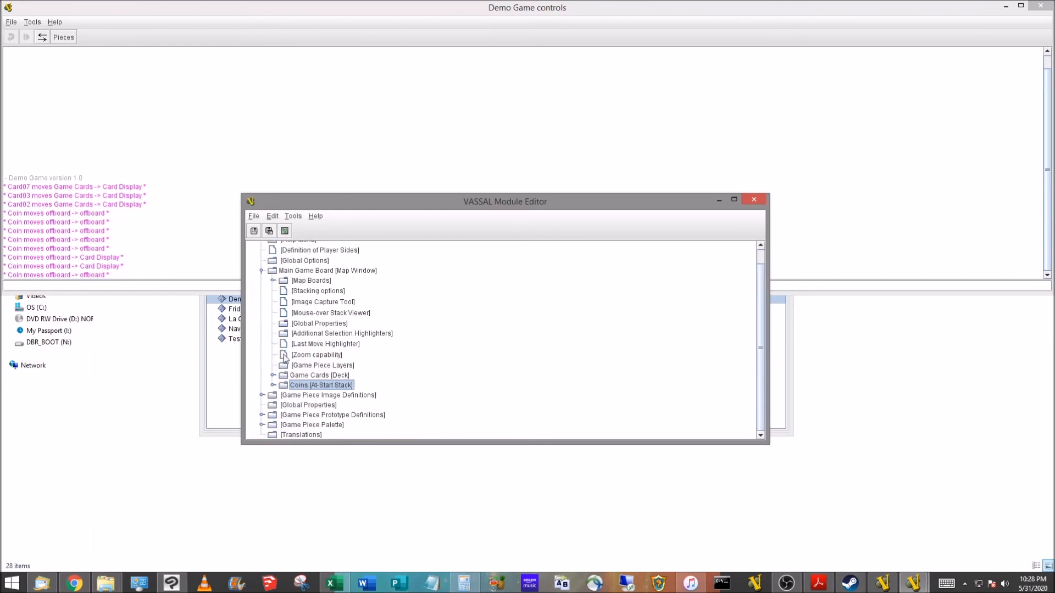
mouse_move(467, 288)
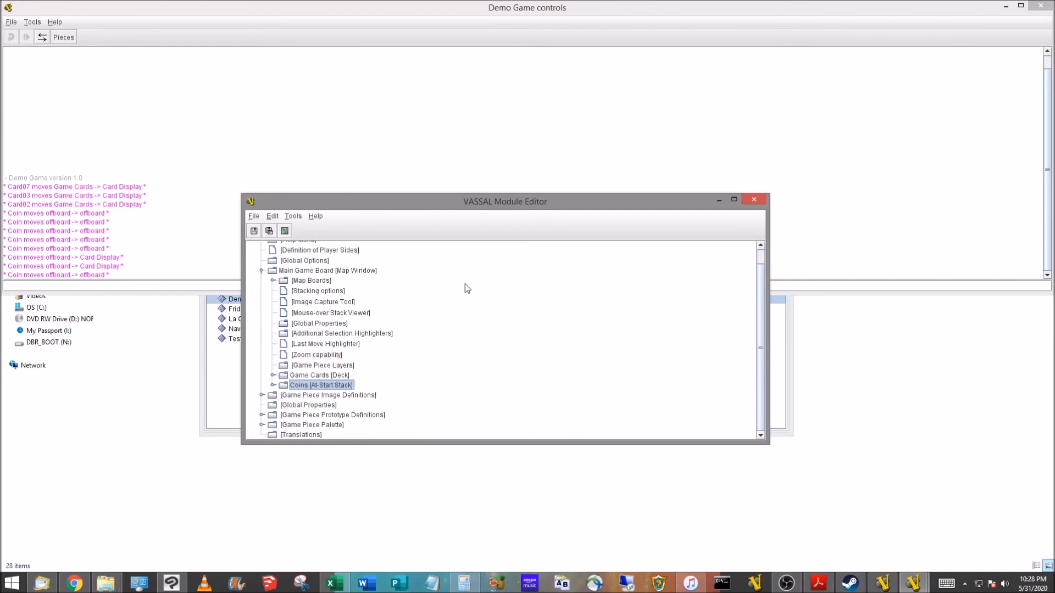